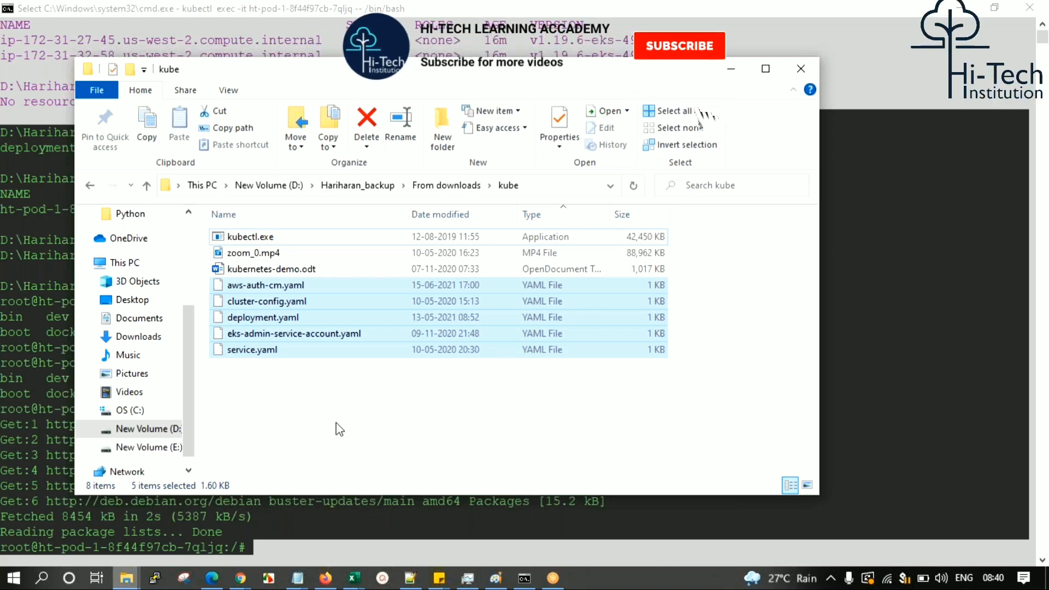
# - Open deployment.yaml with Notepad++ and select the whole nginx-hitech-deployment manifest
pyautogui.click(680, 45)
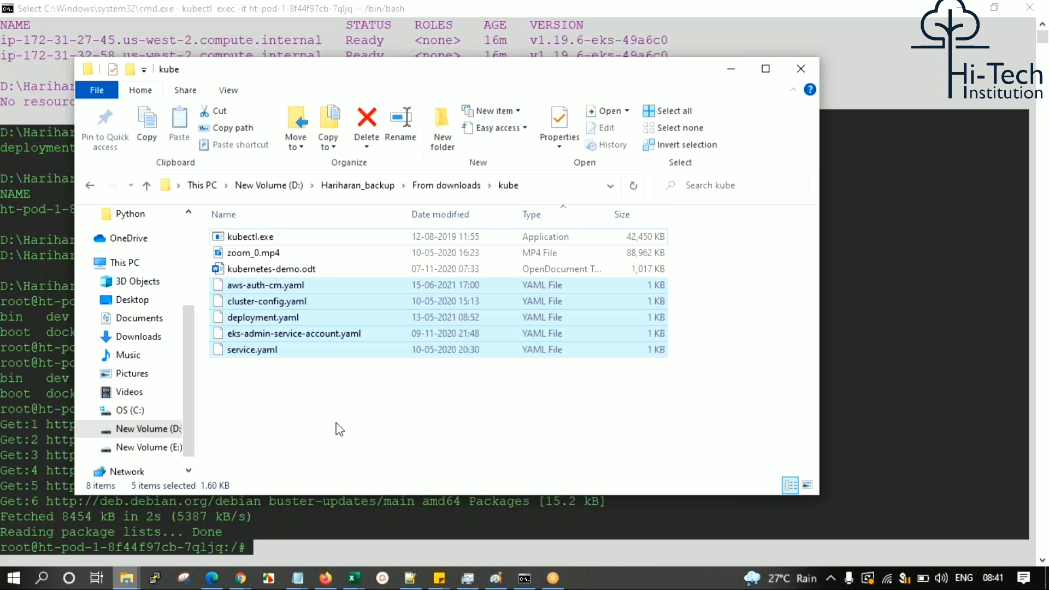
pyautogui.click(264, 285)
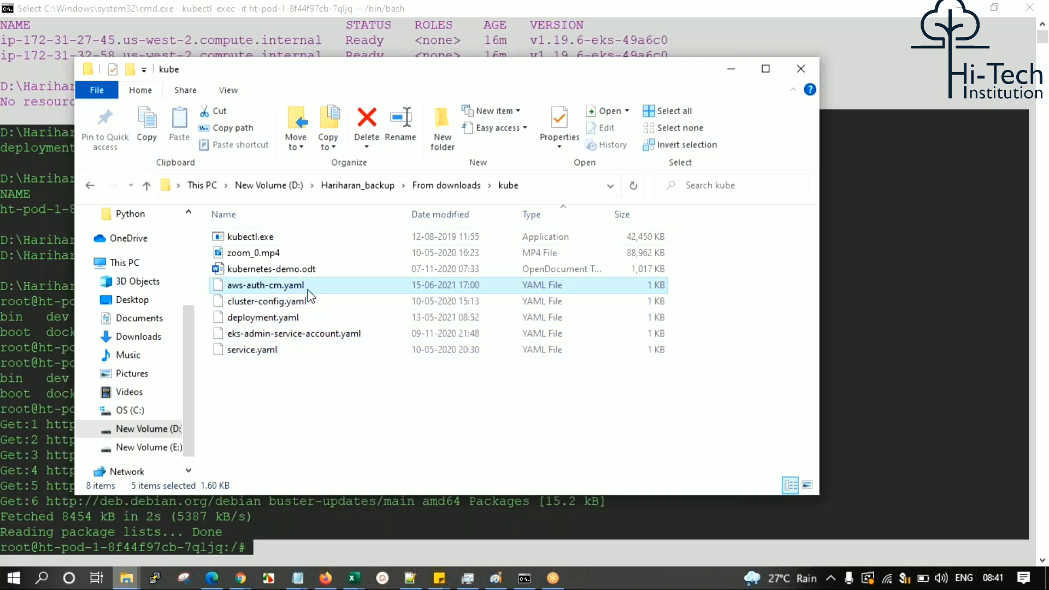
pyautogui.click(263, 317)
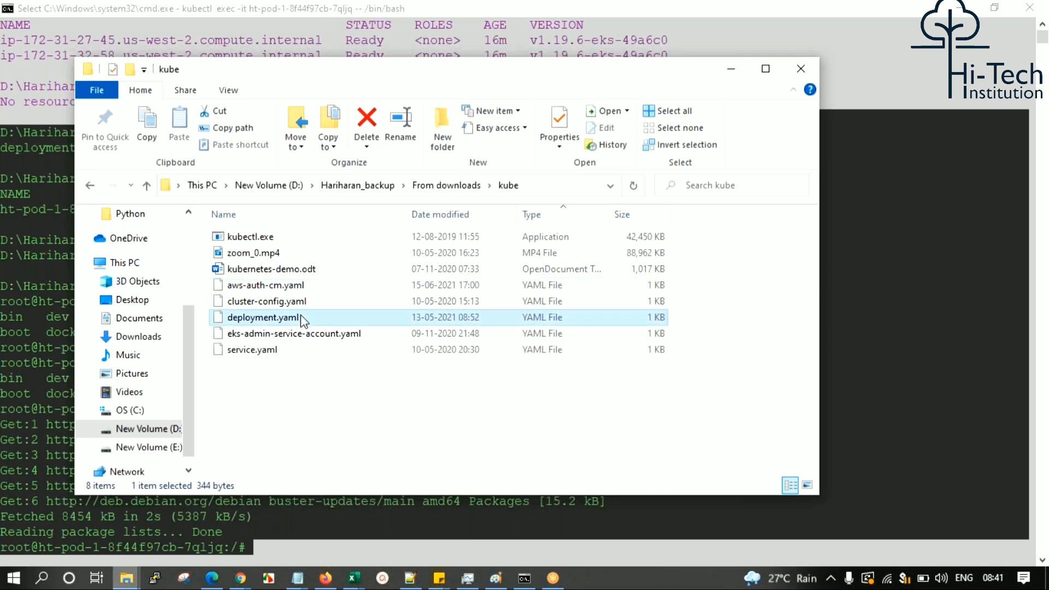
pyautogui.rightClick(262, 317)
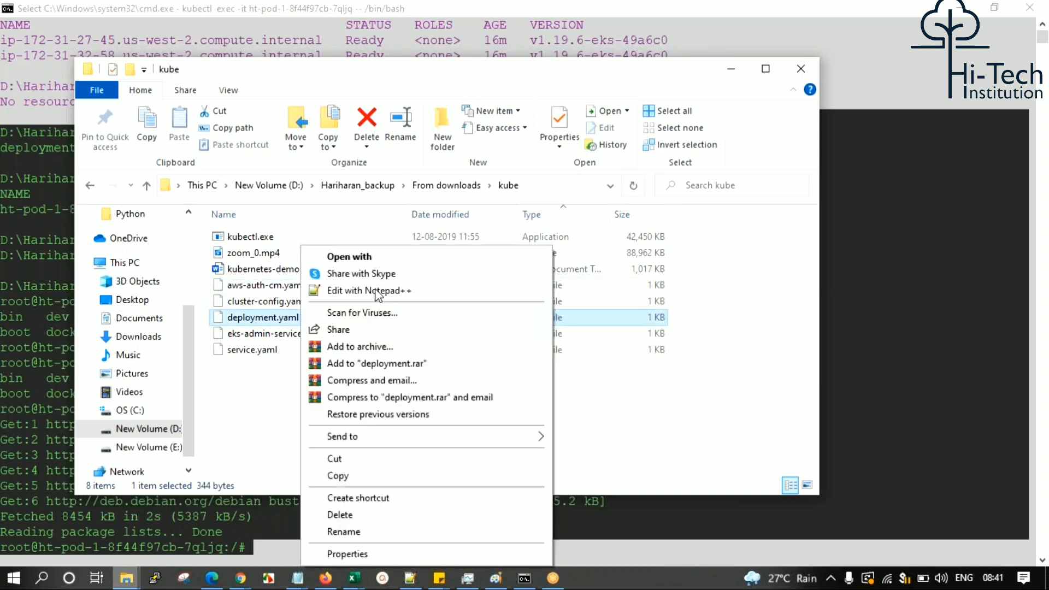
pyautogui.click(368, 290)
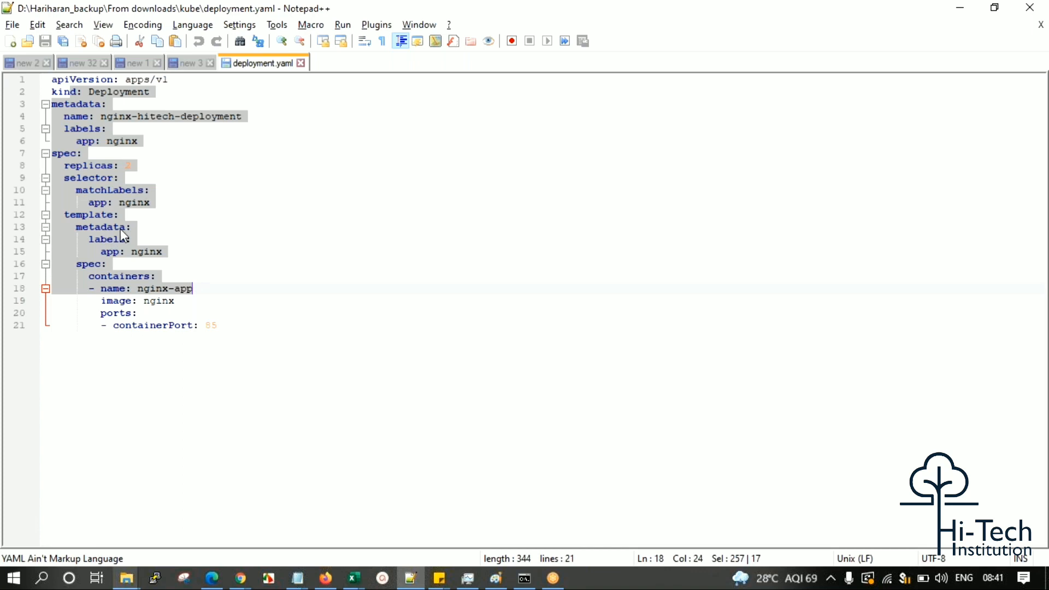
pyautogui.click(131, 227)
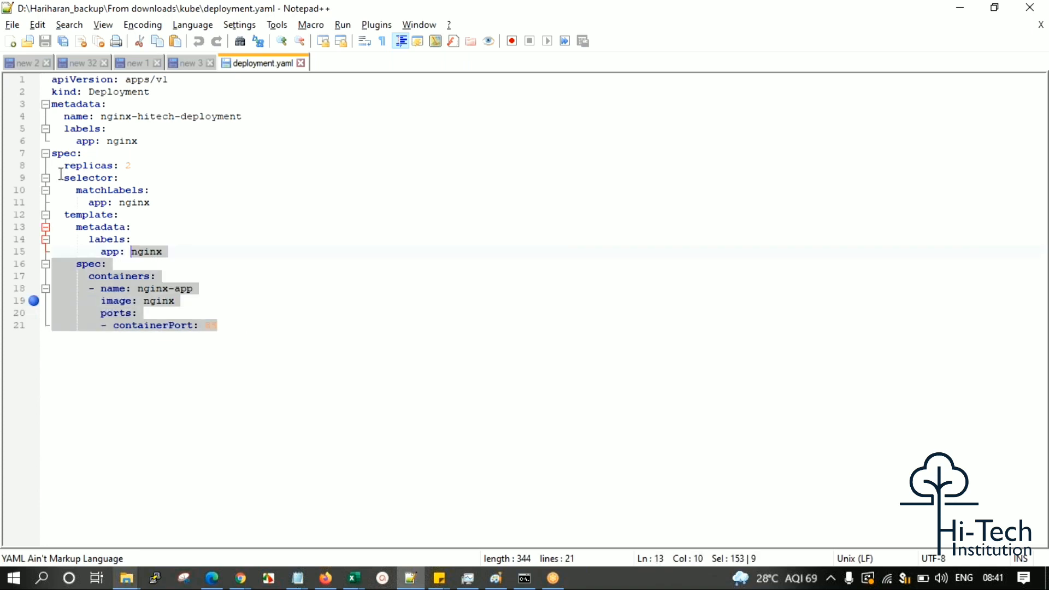
pyautogui.click(210, 325)
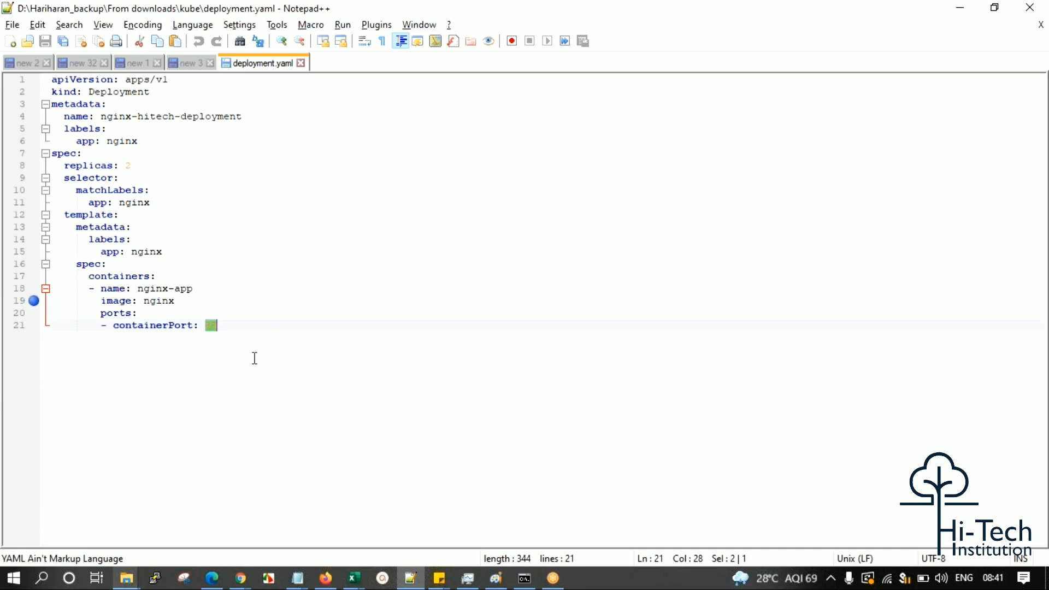
pyautogui.press('ctrl+a')
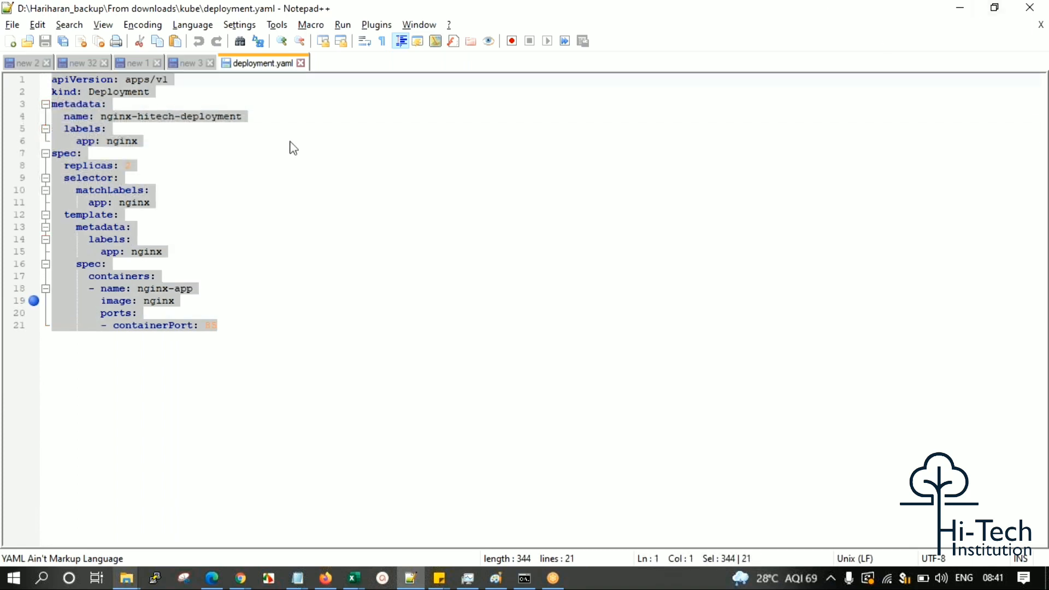
pyautogui.moveTo(495, 578)
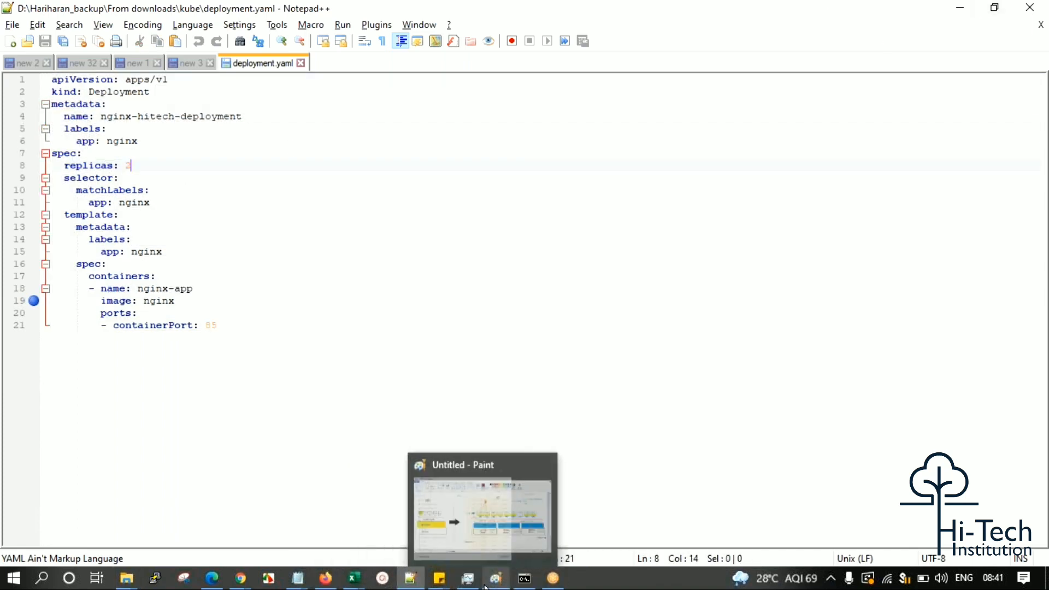
pyautogui.click(483, 507)
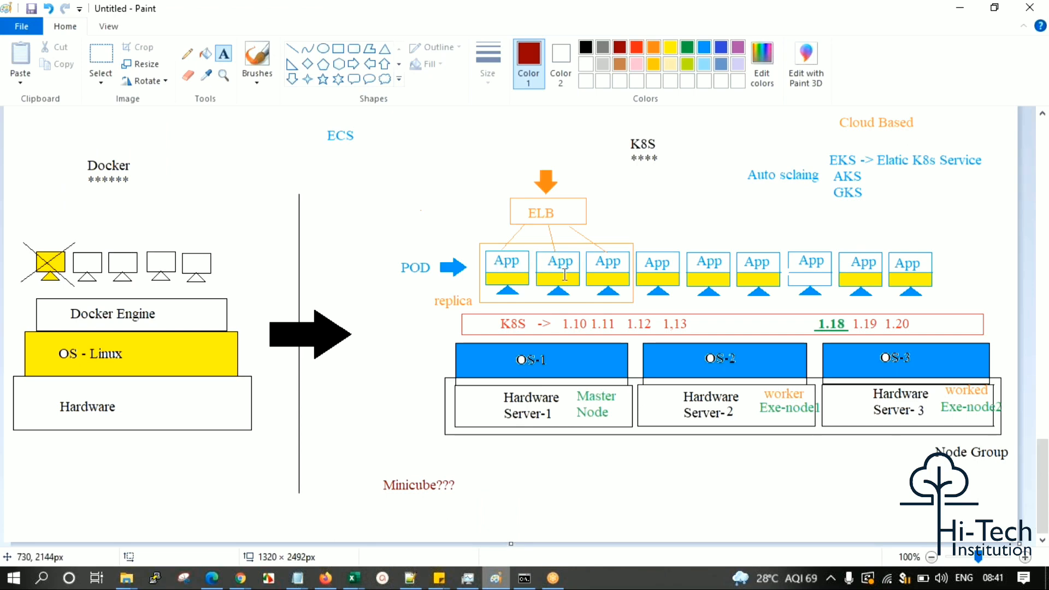
pyautogui.click(409, 578)
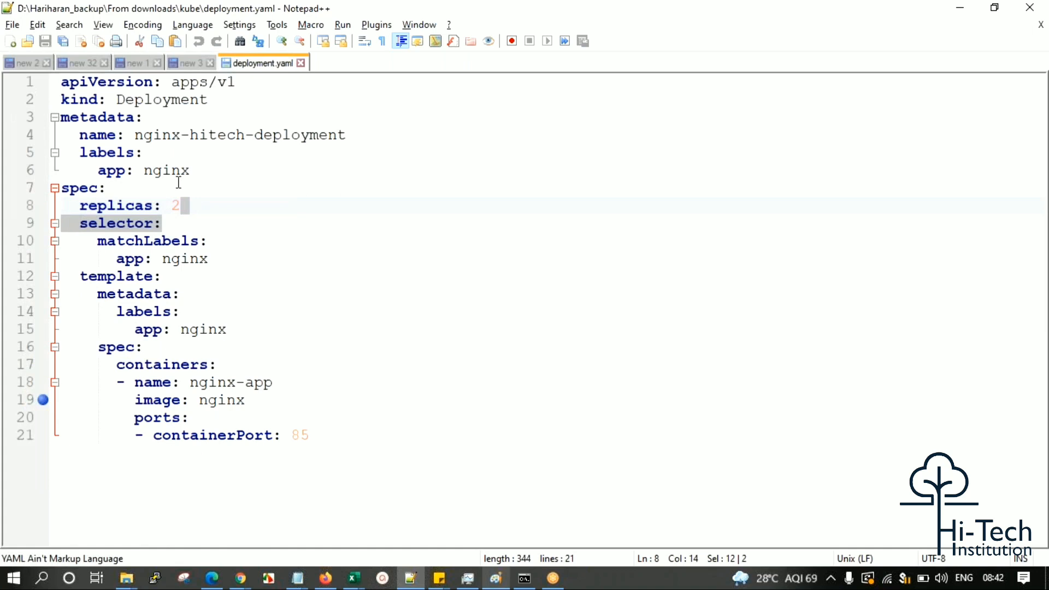
# - Change the replica count in deployment.yaml from 2 to 3
pyautogui.click(181, 205)
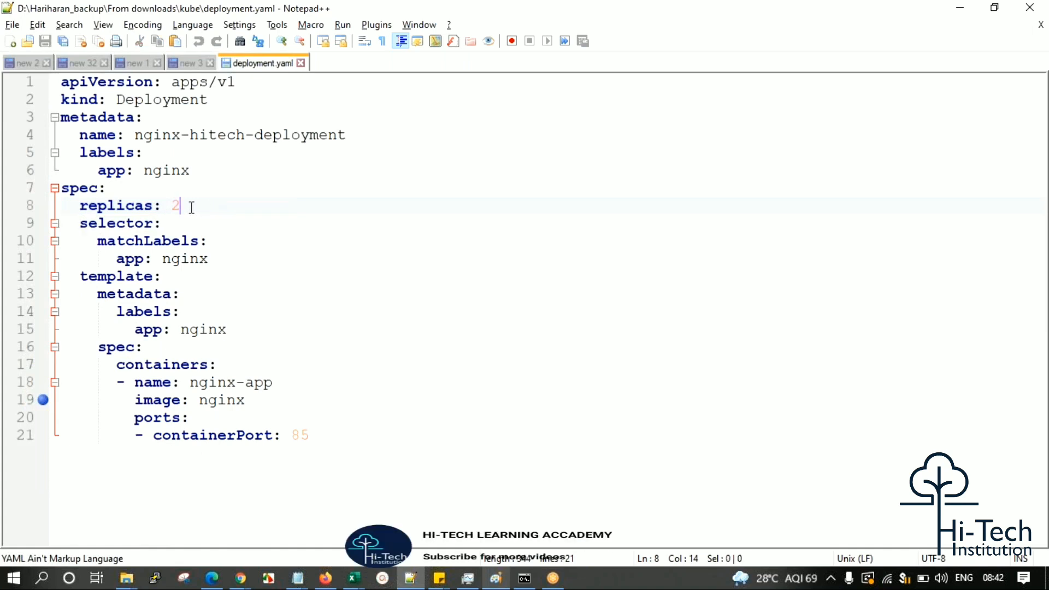
pyautogui.write('3')
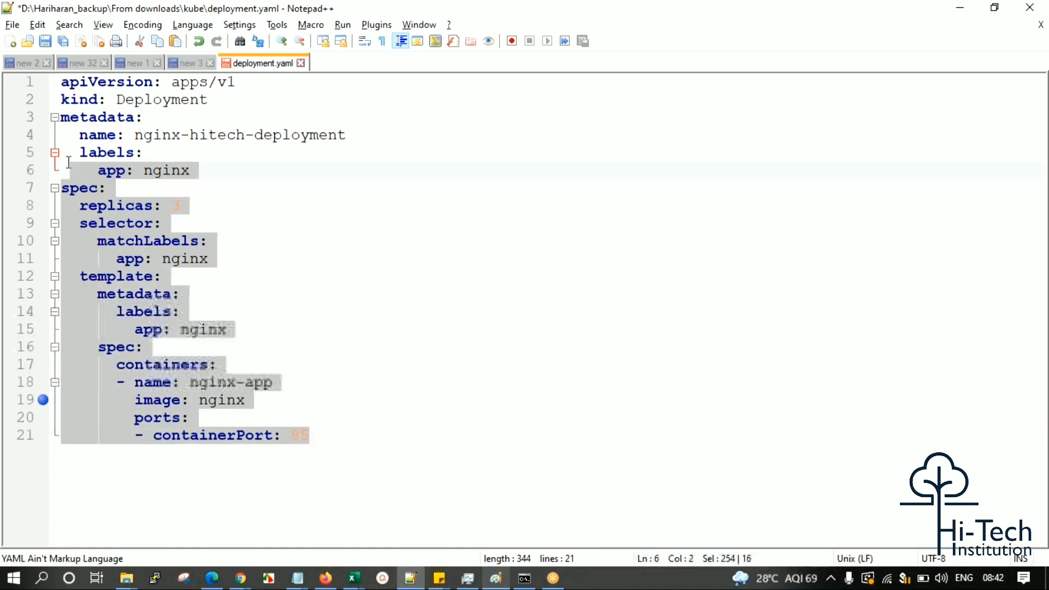
pyautogui.press('ctrl+a')
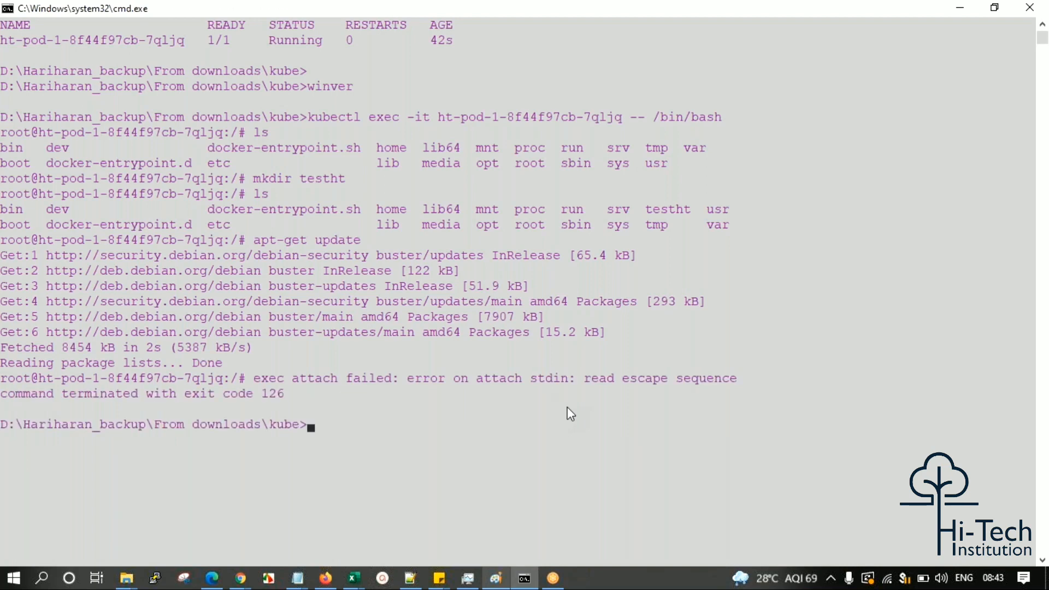
# - Clear the screen, list pods, and type kubectl apply -f deployment.yaml
pyautogui.write('c')
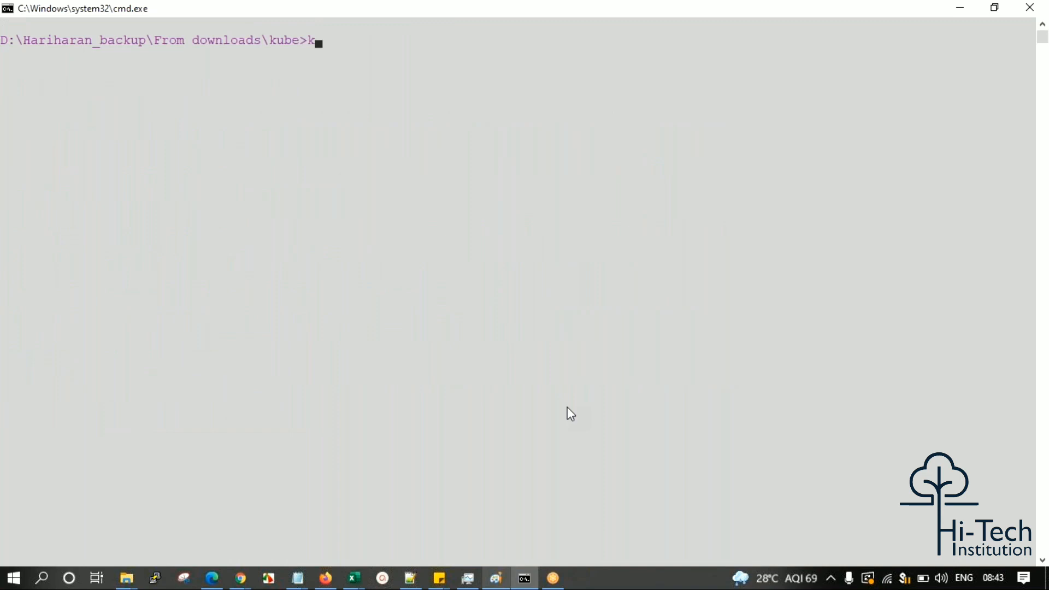
pyautogui.write('ubectl get pod')
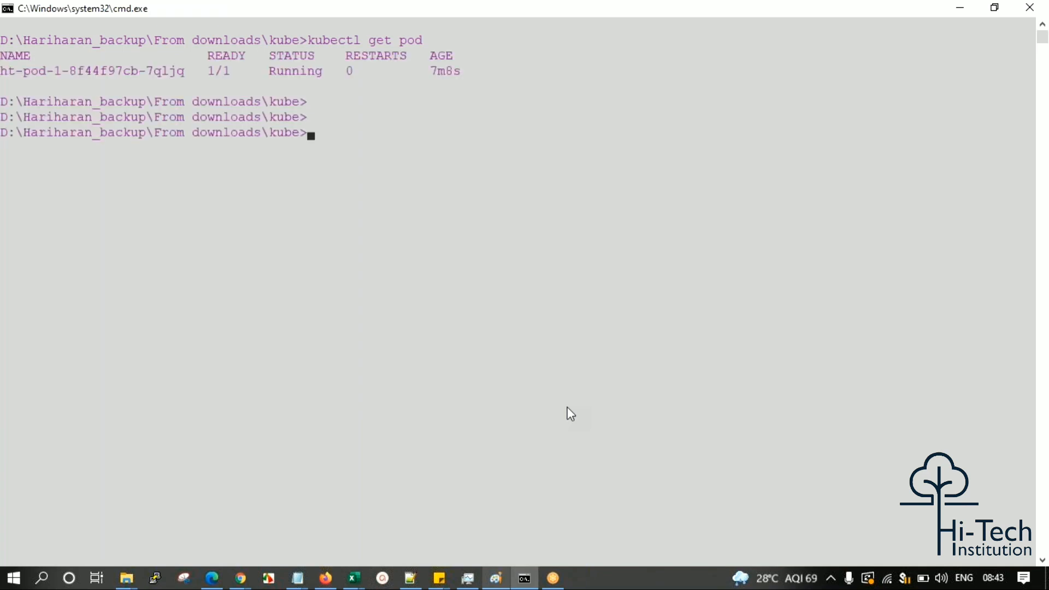
pyautogui.write('kubectl')
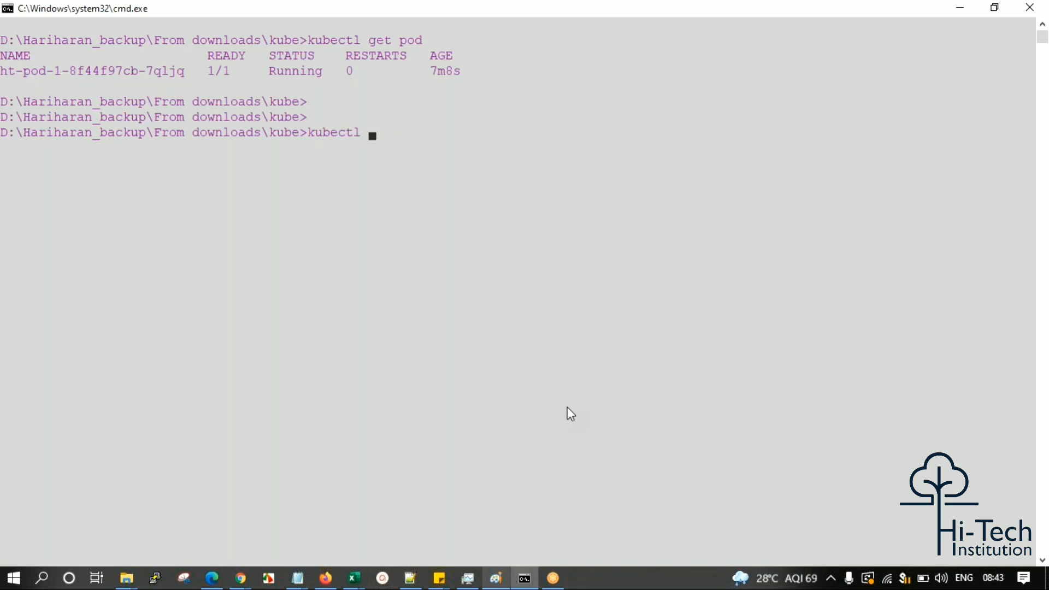
pyautogui.write('-')
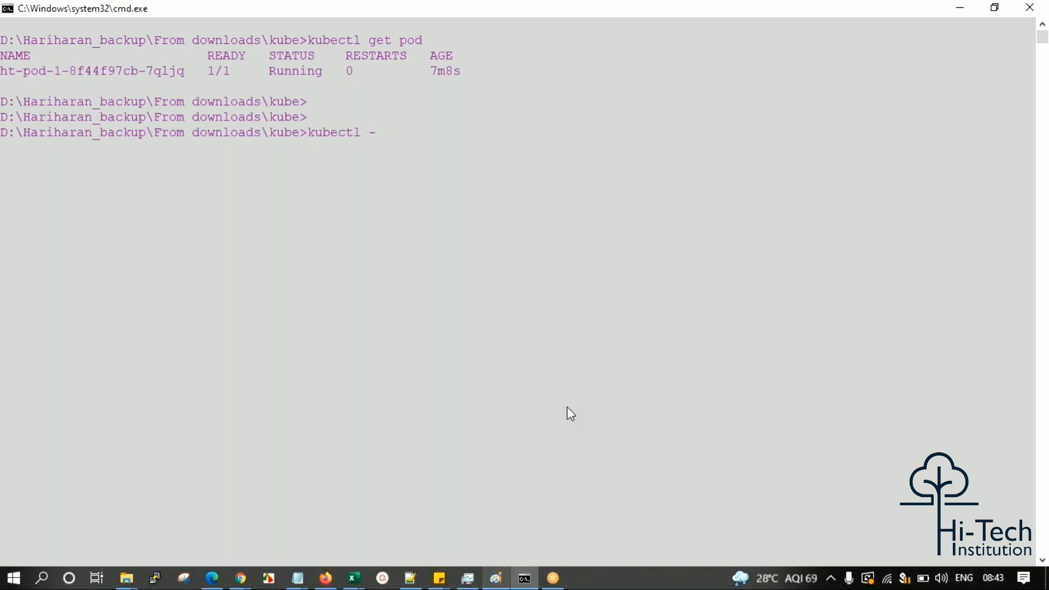
pyautogui.write('apply')
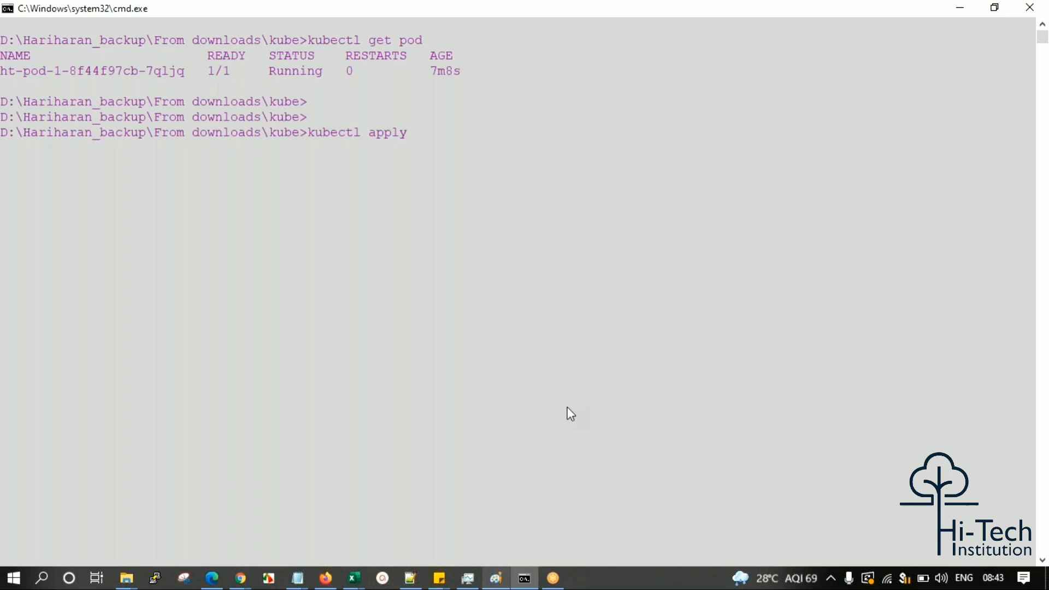
pyautogui.write('-f')
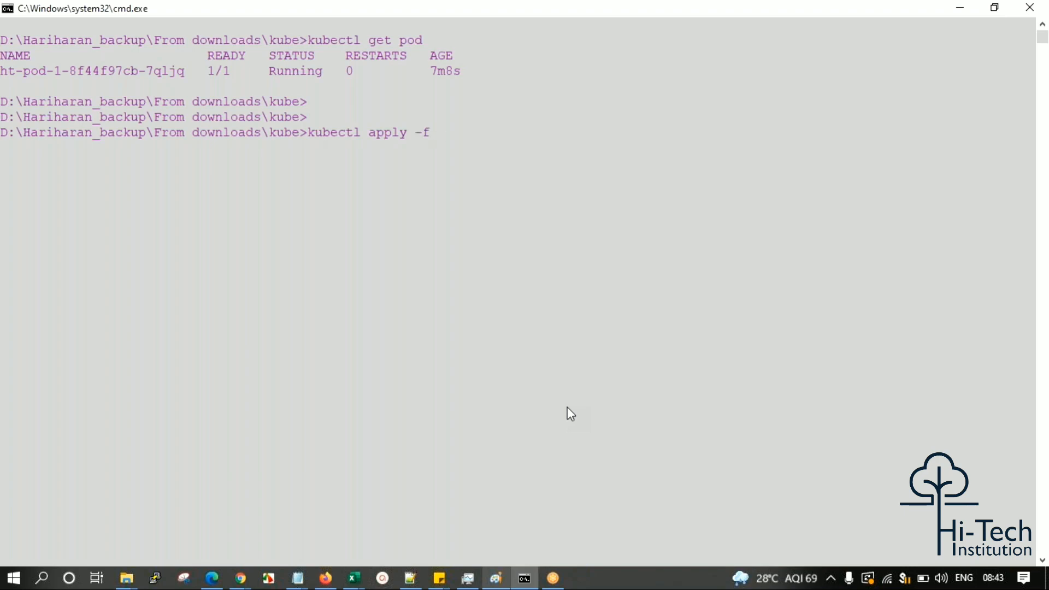
pyautogui.write('deployment.yaml')
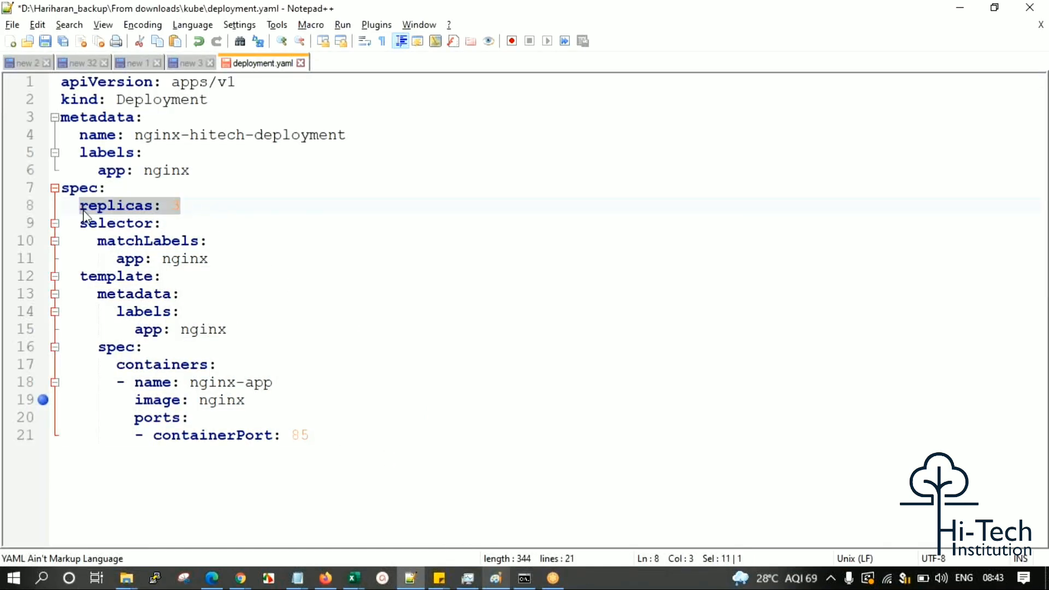
# - Highlight the replicas line and the container image and port lines in the manifest
pyautogui.click(172, 400)
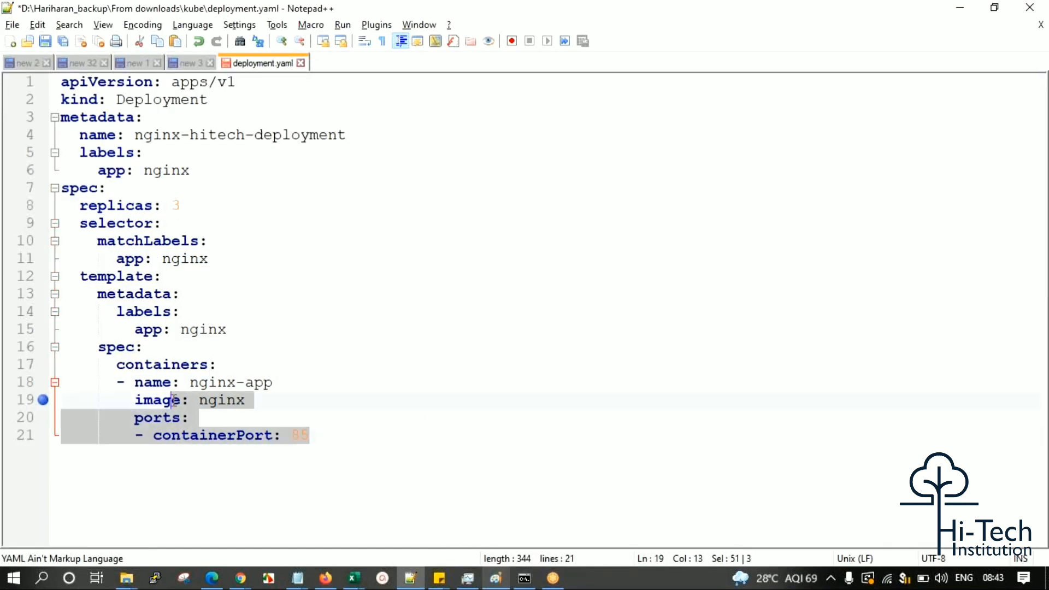
pyautogui.click(524, 578)
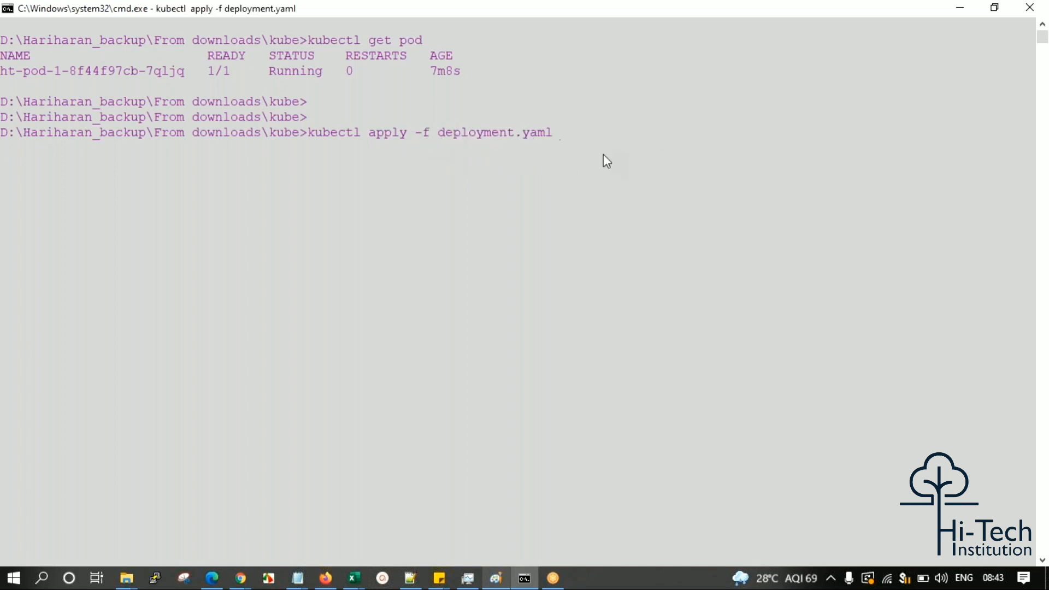
# - Apply deployment.yaml to create nginx-hitech-deployment, then list its two running pods
pyautogui.press('Return')
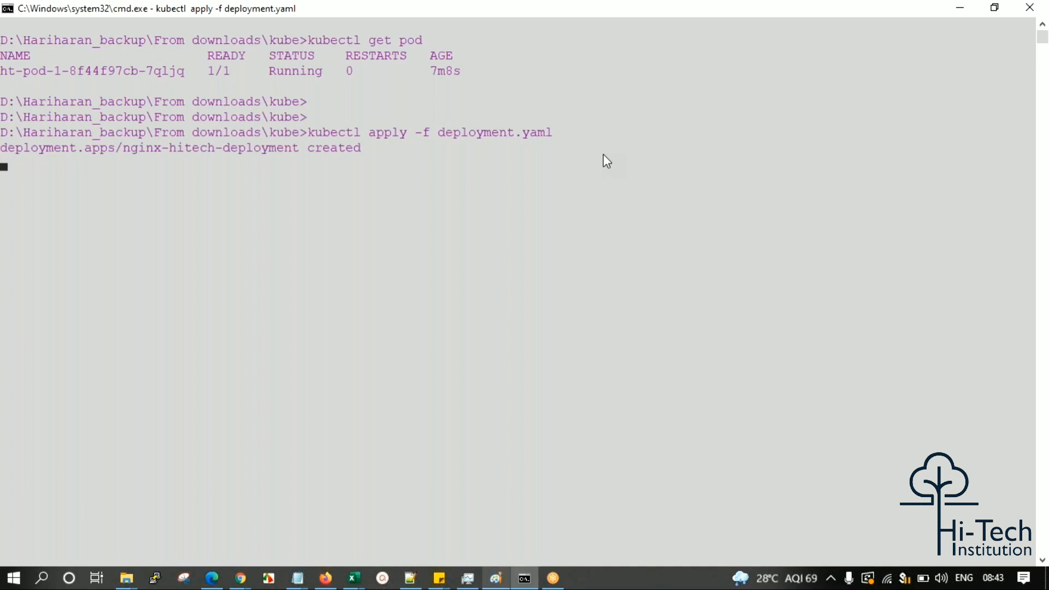
pyautogui.doubleClick(334, 148)
pyautogui.write('kubectl get pod')
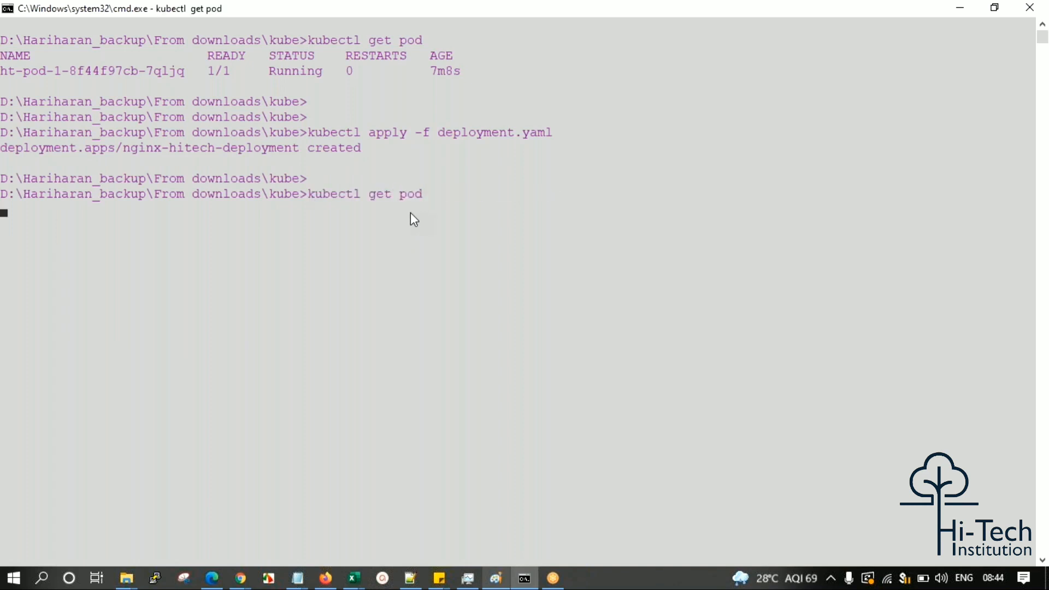
pyautogui.press('Return')
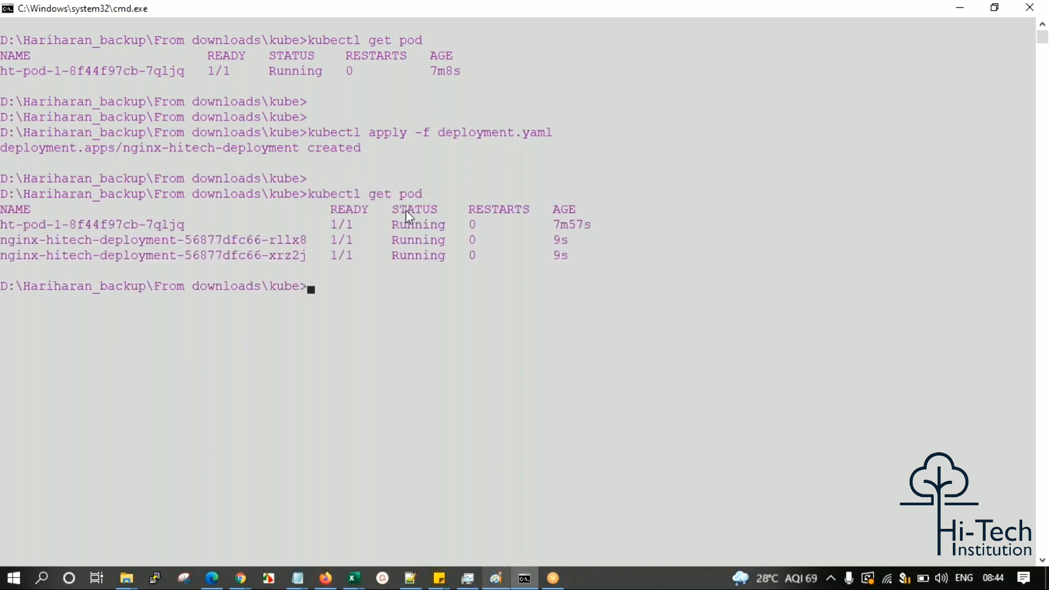
pyautogui.moveTo(567, 264)
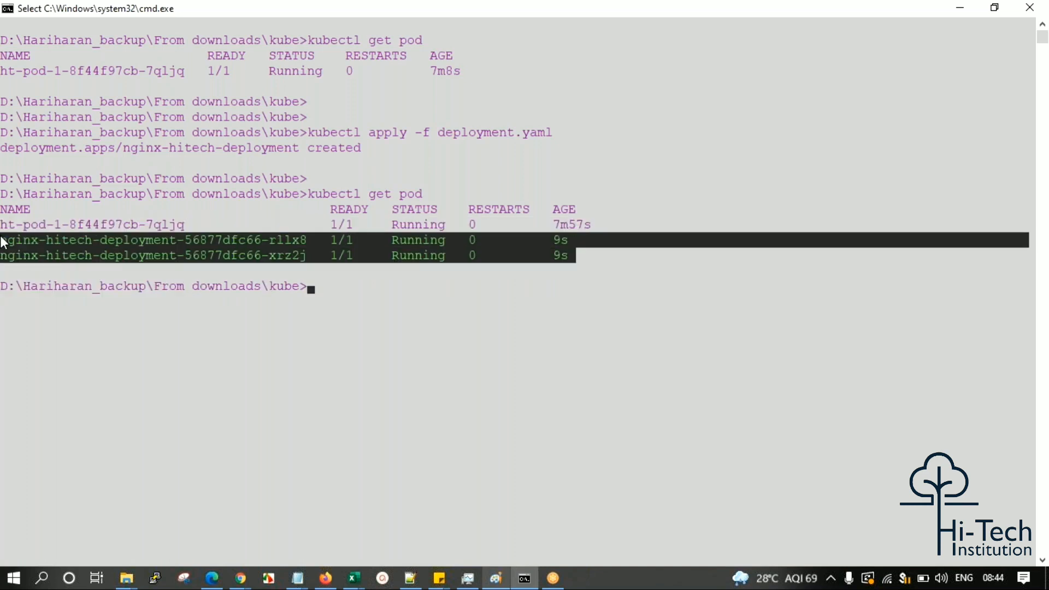
pyautogui.click(411, 579)
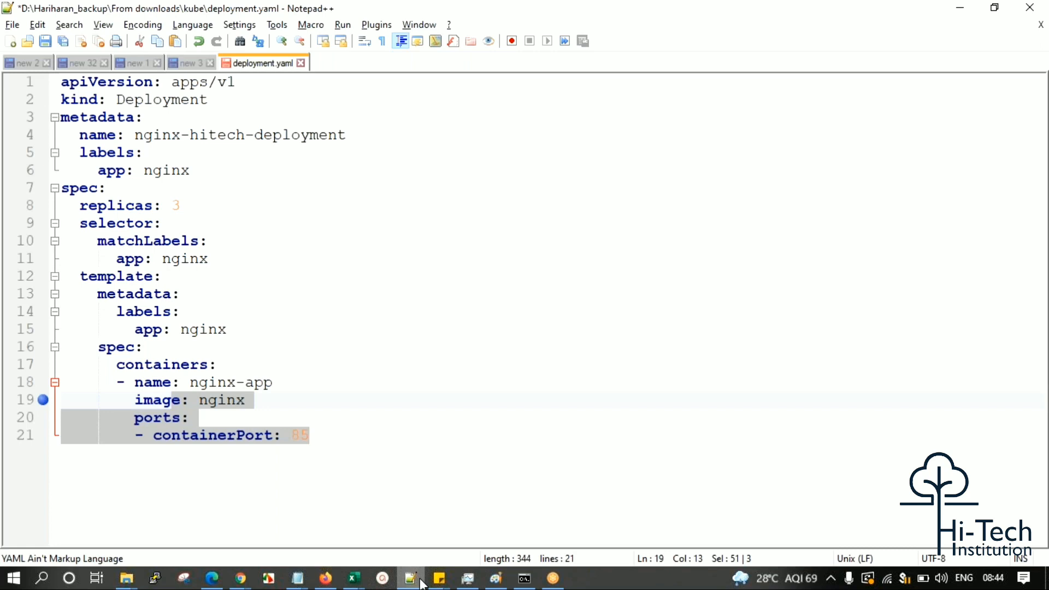
pyautogui.moveTo(45, 41)
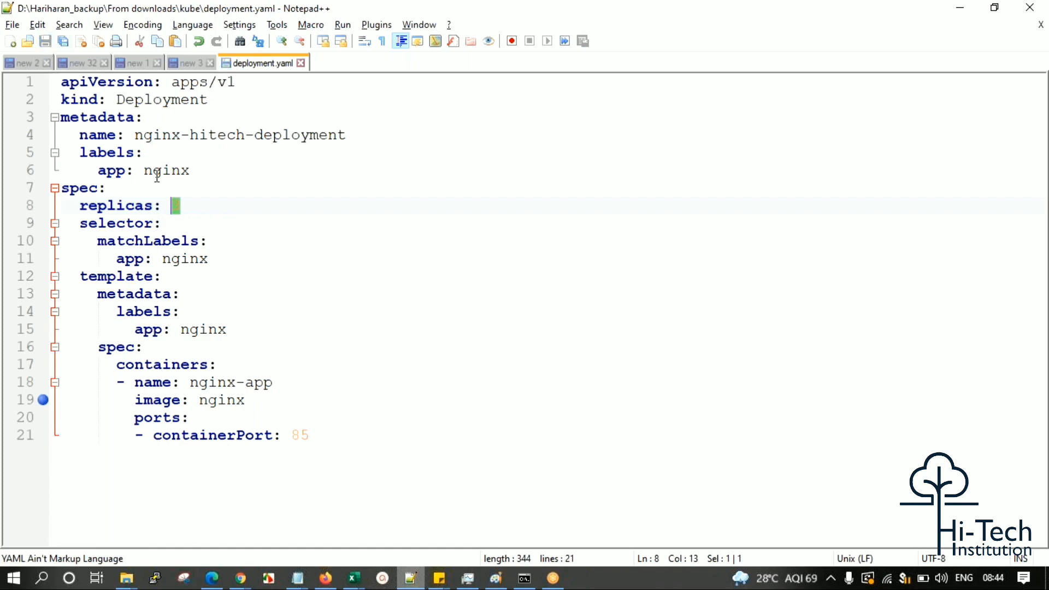
pyautogui.moveTo(967, 7)
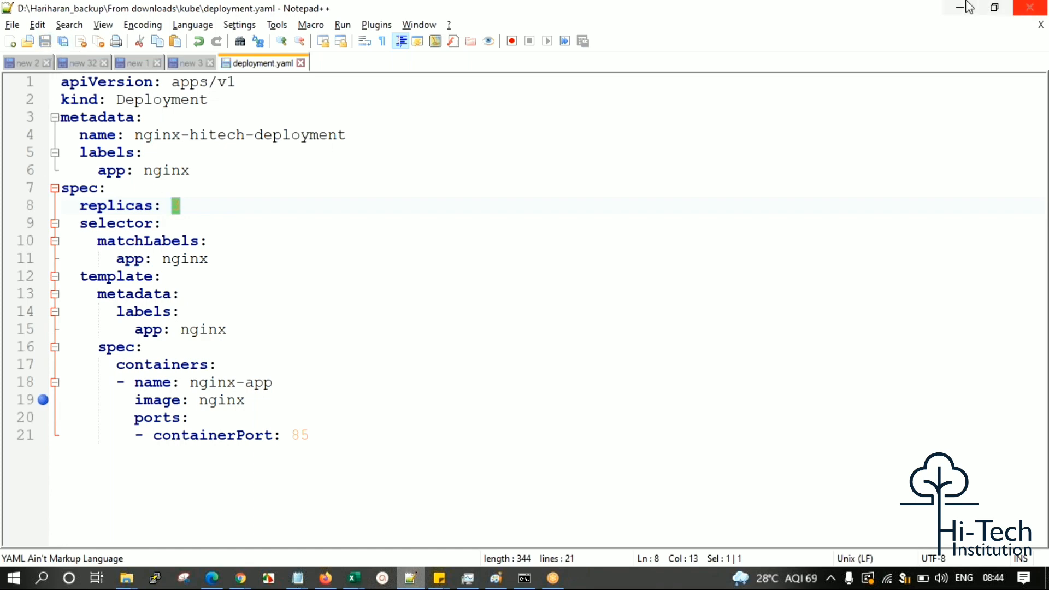
# - Minimize Notepad++ so the pod listing in the command prompt is in front
pyautogui.click(524, 578)
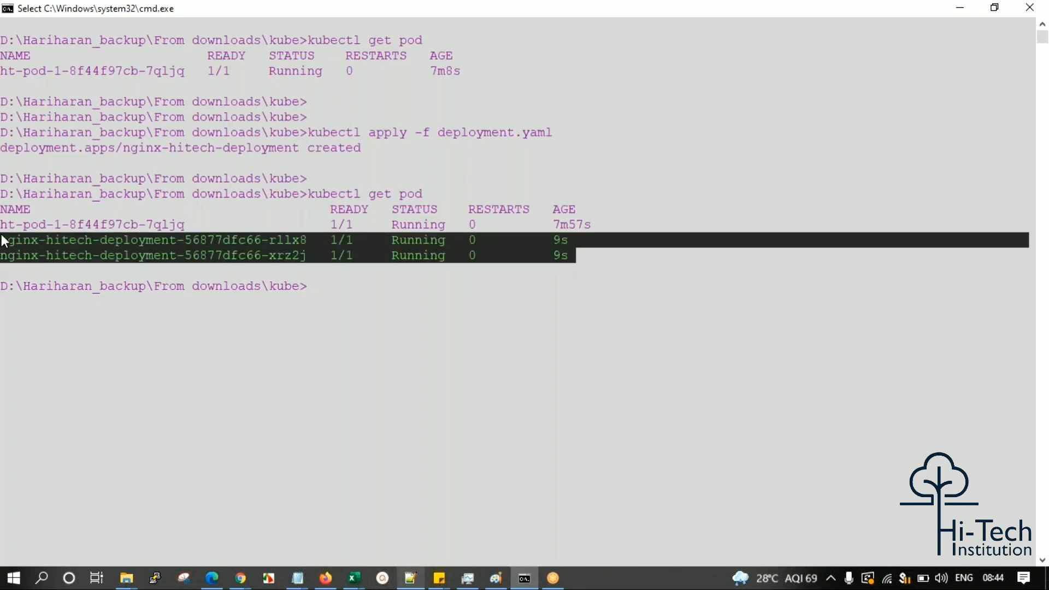
pyautogui.moveTo(147, 328)
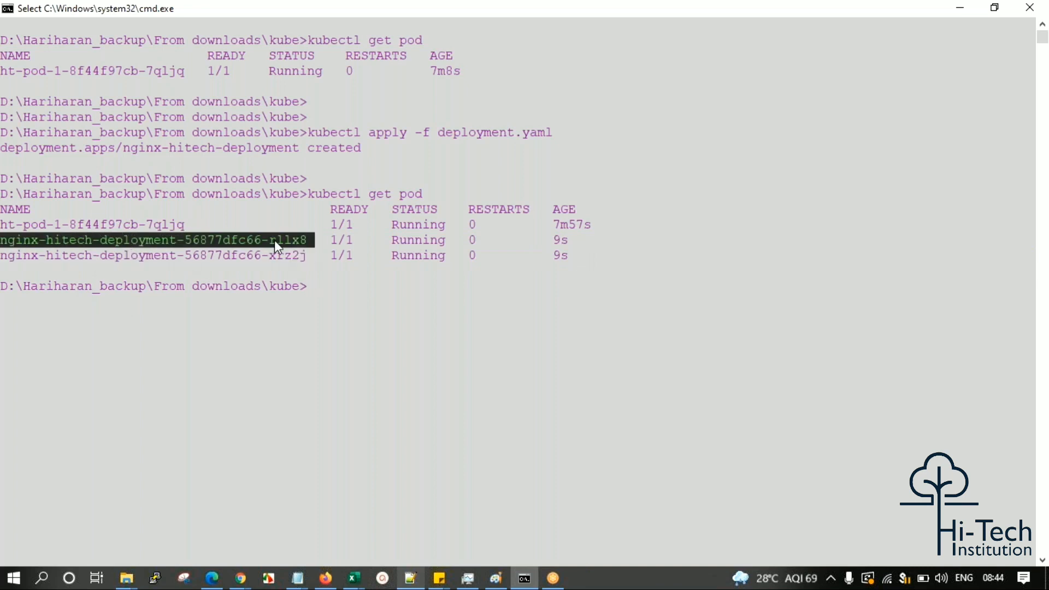
pyautogui.moveTo(316, 298)
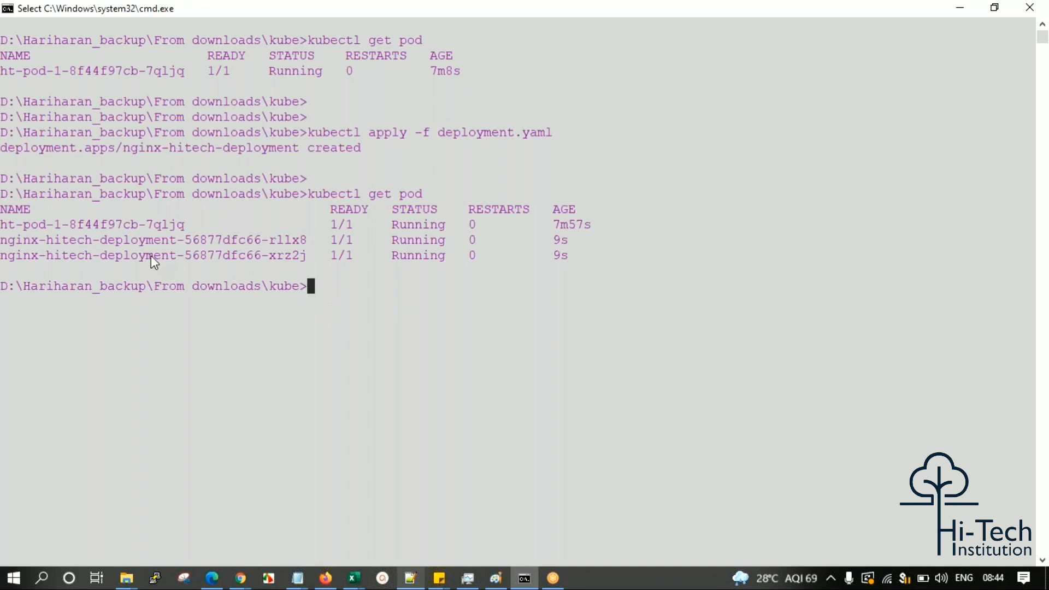
# - Delete pod nginx-hitech-deployment-56877dfc66-xrz2j, then type kubectl get pod
pyautogui.write('k')
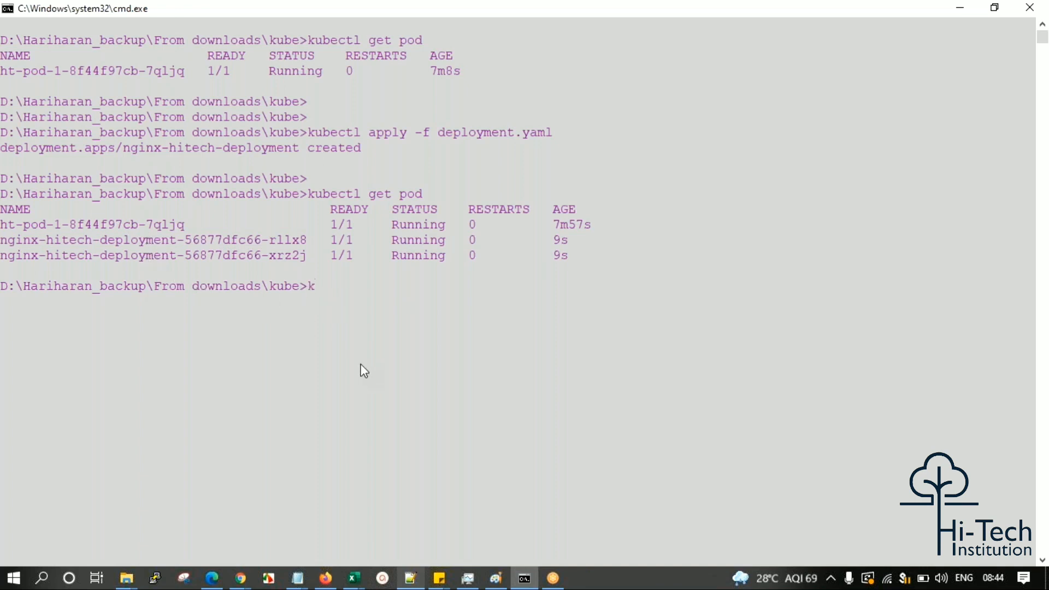
pyautogui.write('ubectl delete nginx-hitech-deployment-56877dfc66-xrz2j')
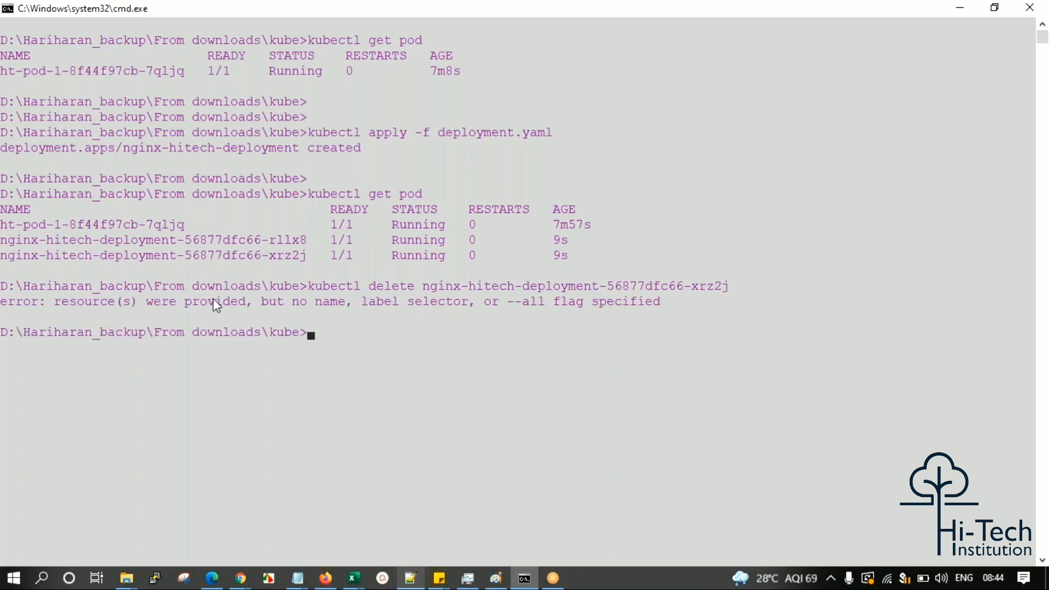
pyautogui.moveTo(512, 373)
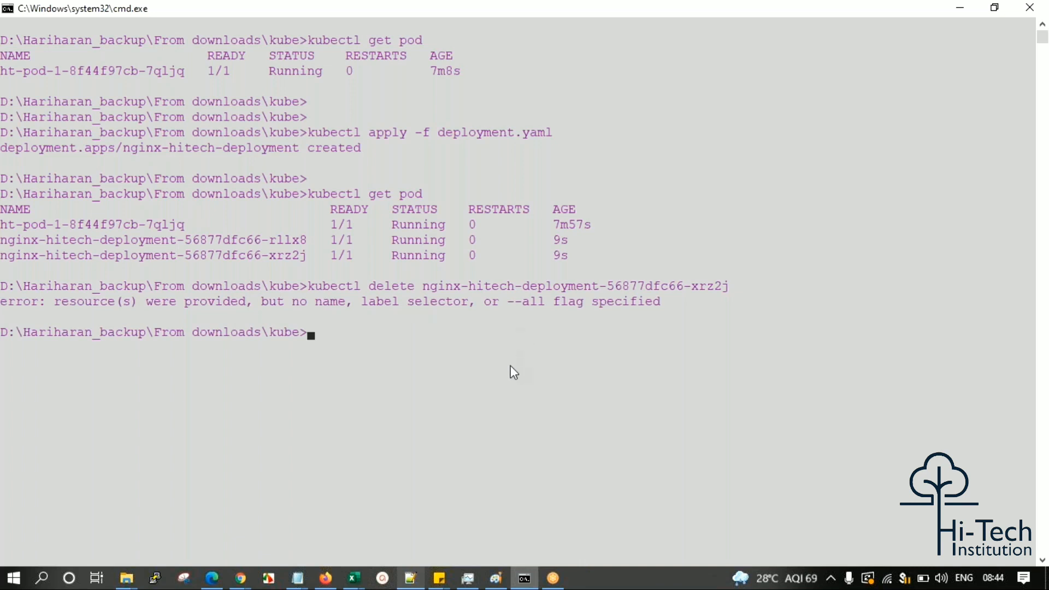
pyautogui.write('kubectl delete nginx-hitech-deployment-56877dfc66-xrz2j')
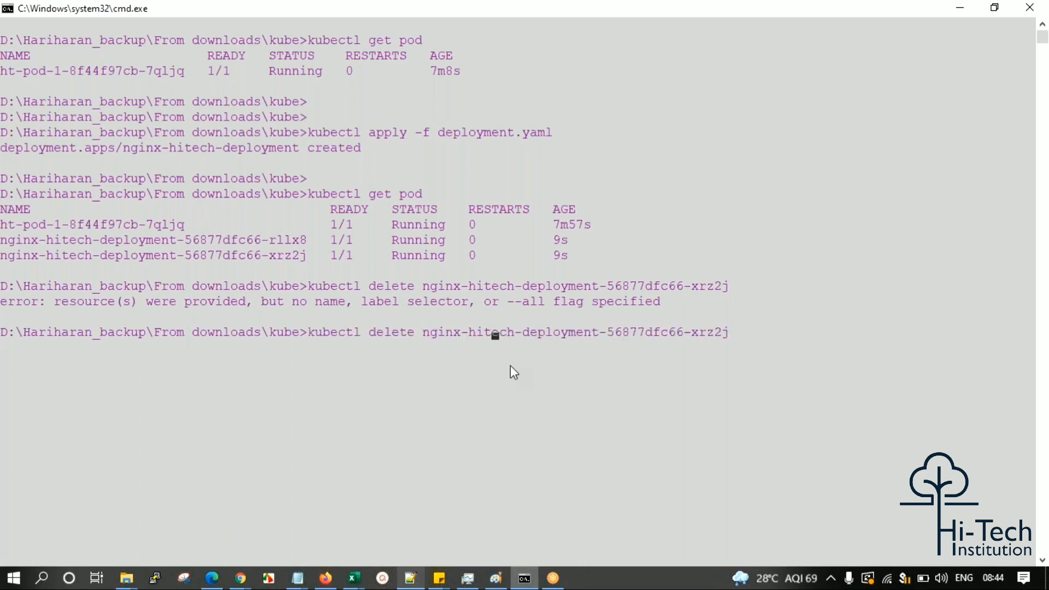
pyautogui.write('pod')
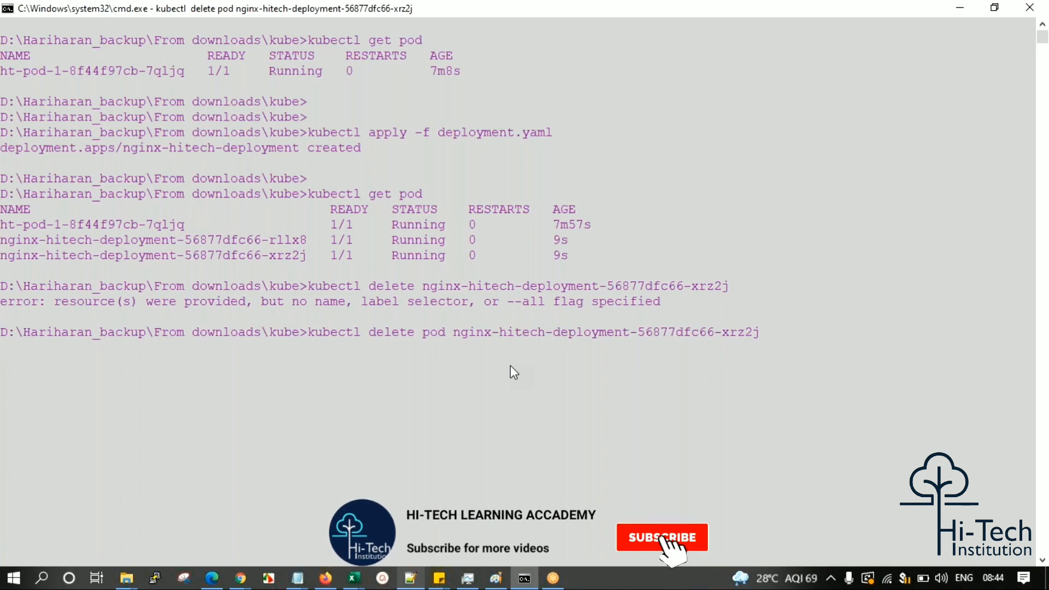
pyautogui.press('Return')
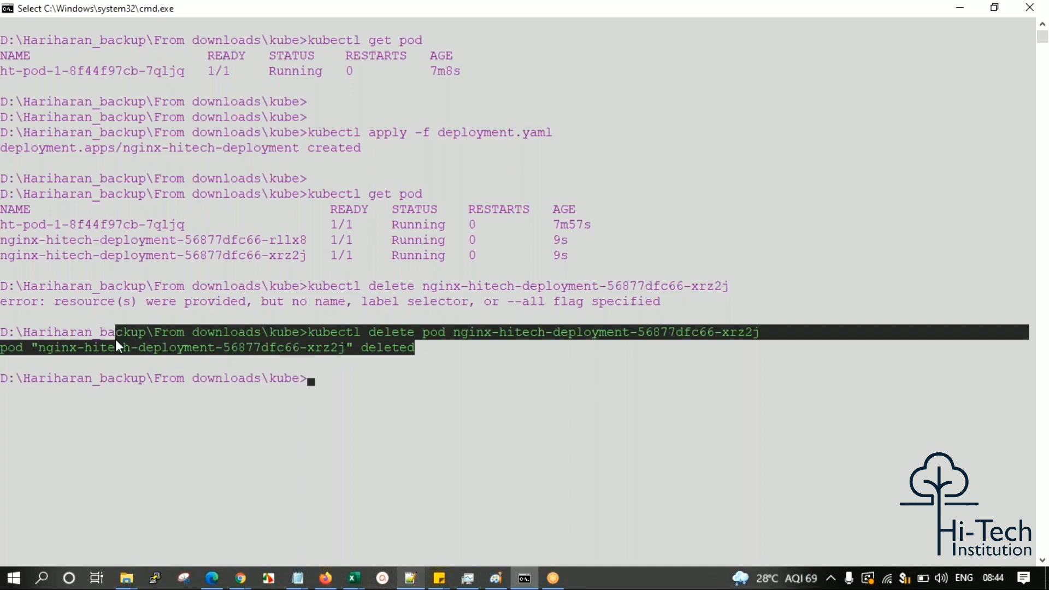
pyautogui.moveTo(323, 389)
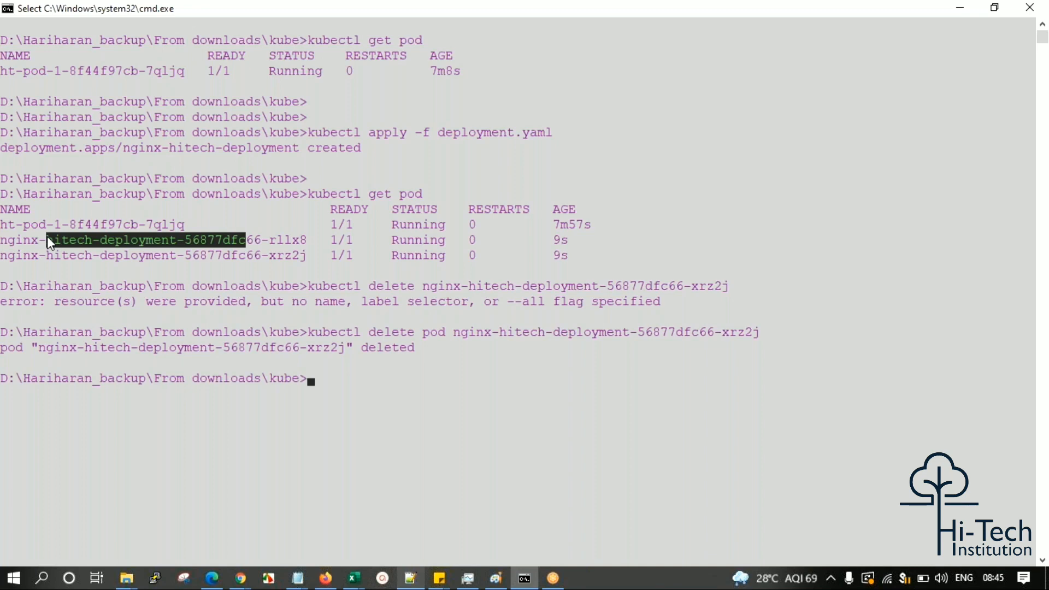
pyautogui.write('kubectl get pod')
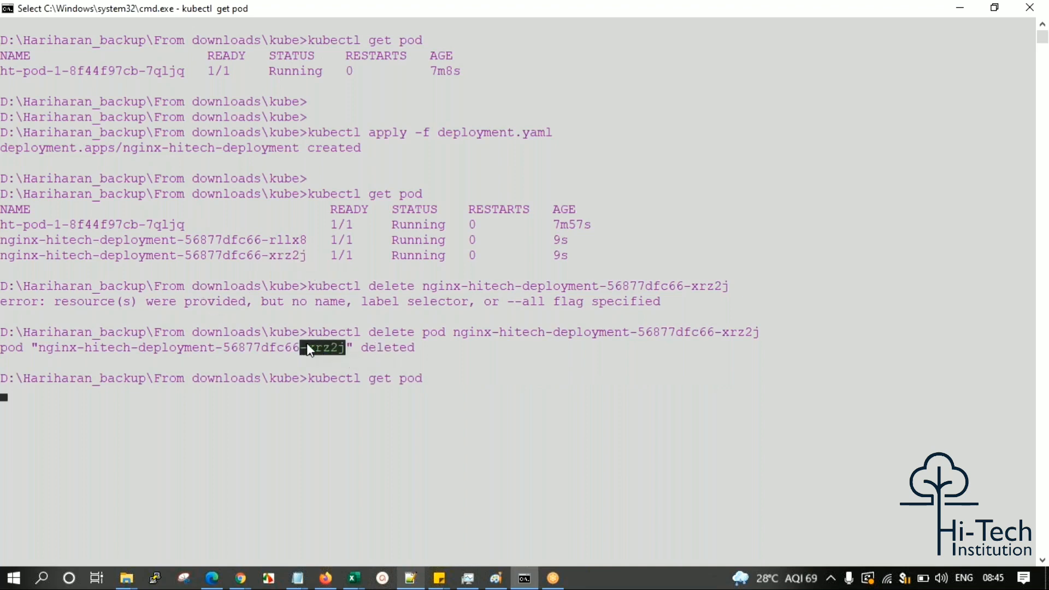
pyautogui.moveTo(562, 253)
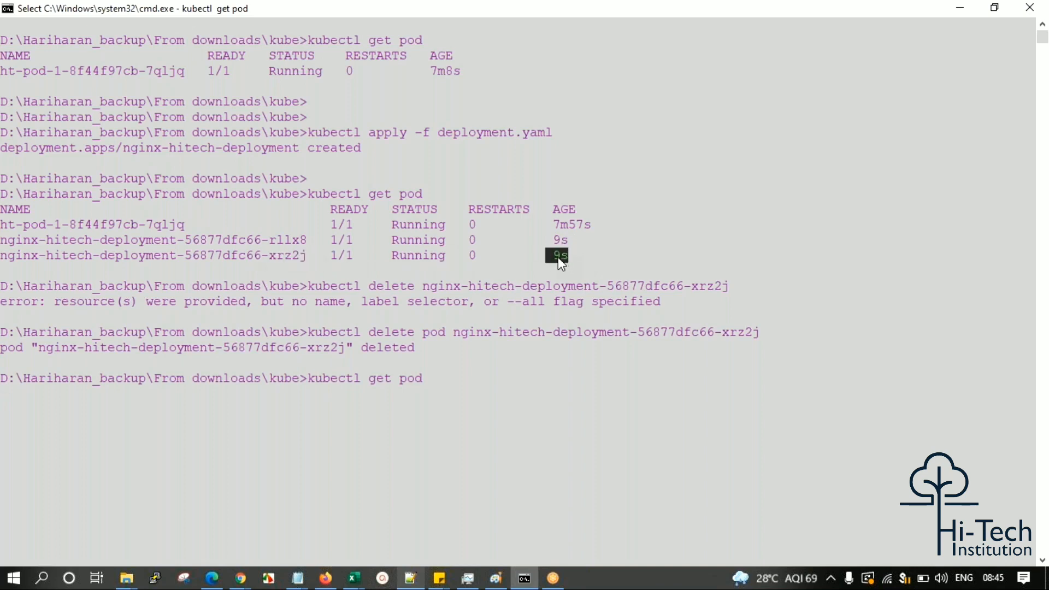
# - List pods and highlight replacement pod nginx-hitech-deployment-56877dfc66-x4qnh
pyautogui.press('Return')
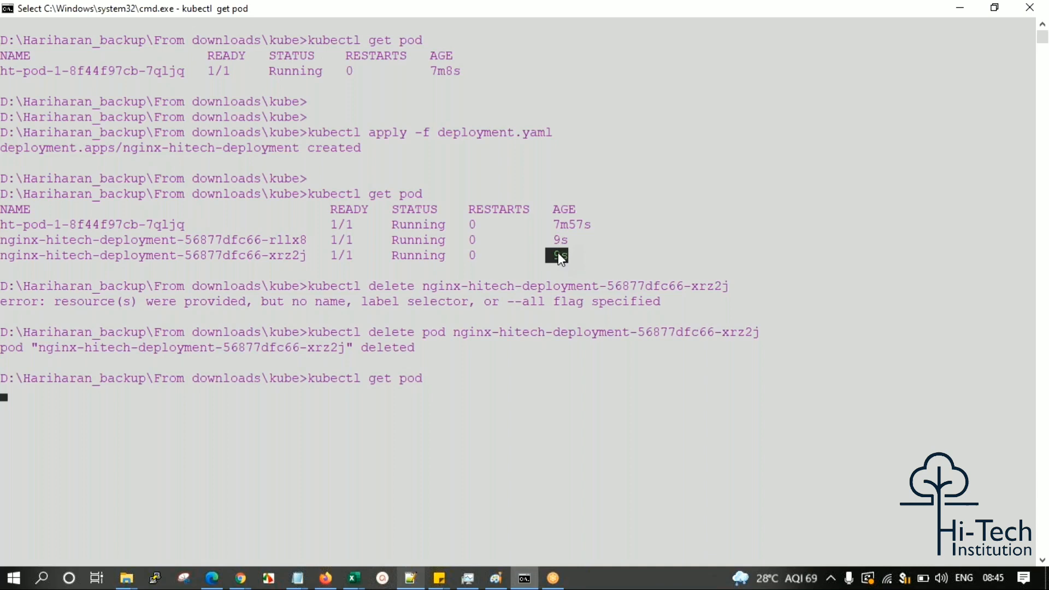
pyautogui.moveTo(517, 438)
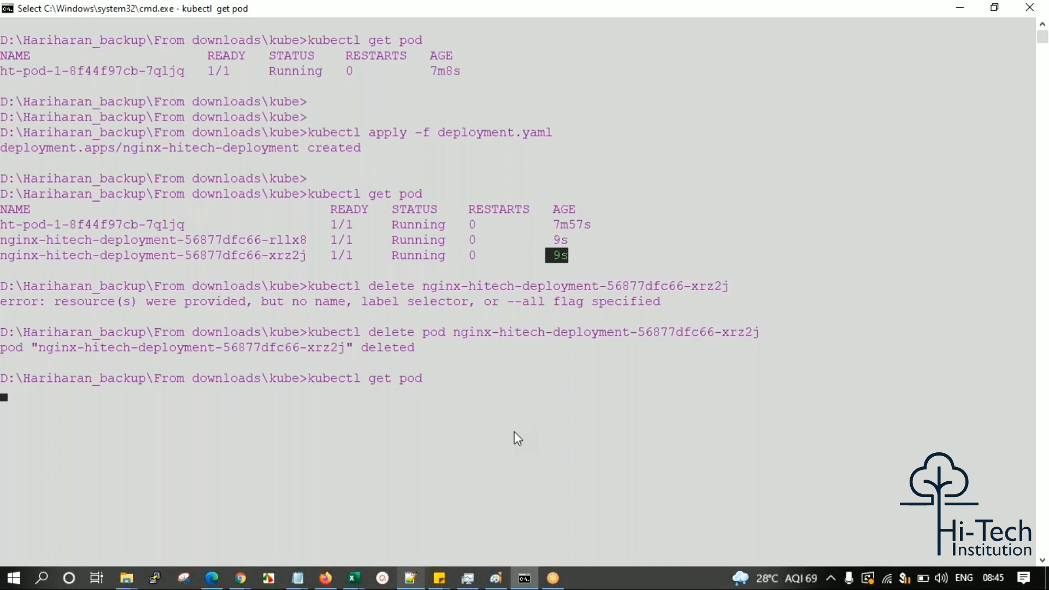
pyautogui.press('Return')
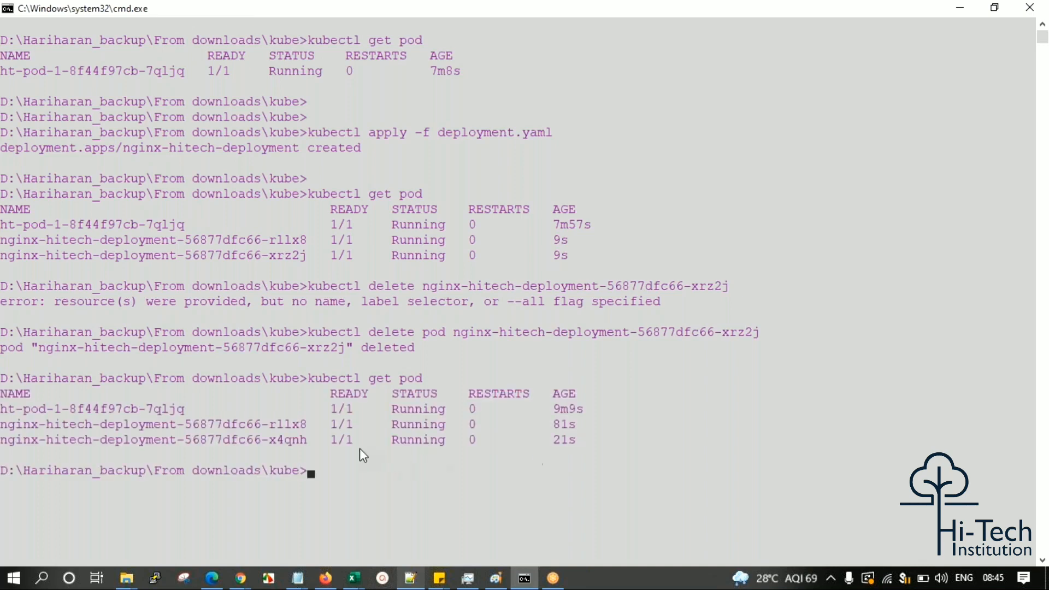
pyautogui.moveTo(280, 254)
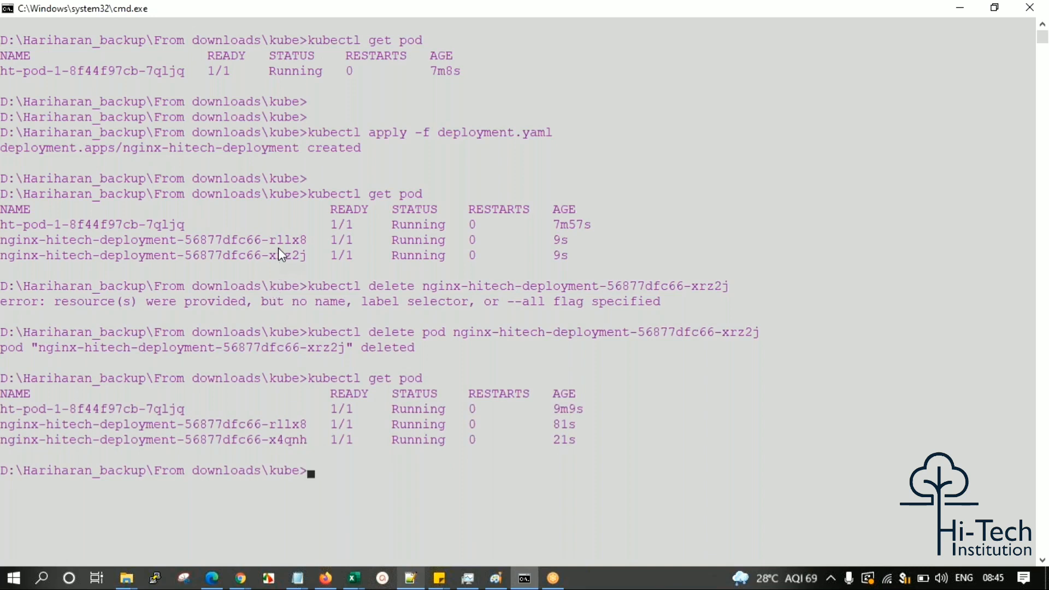
pyautogui.doubleClick(288, 239)
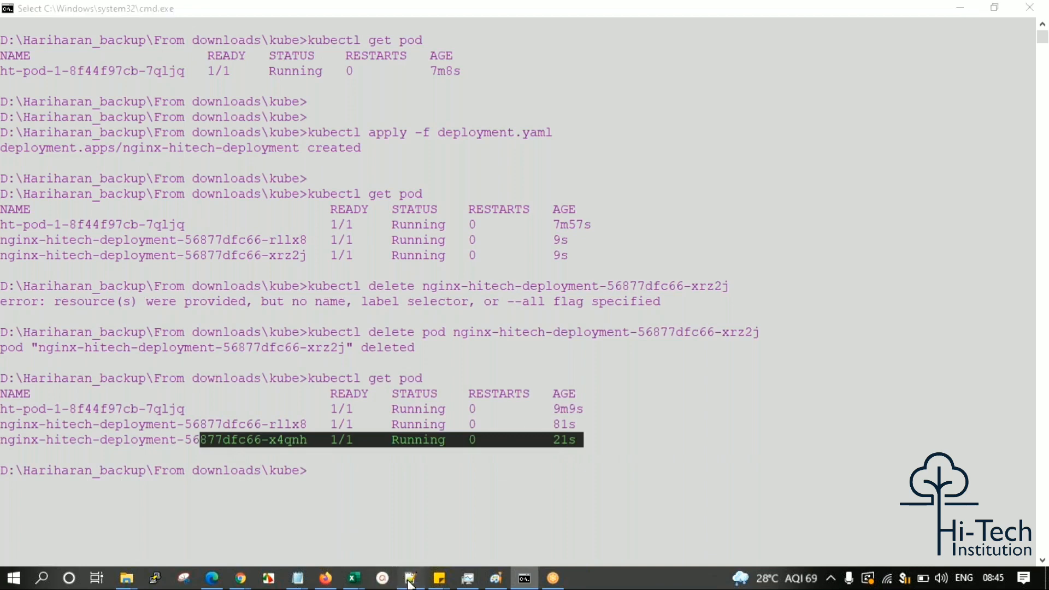
pyautogui.click(411, 578)
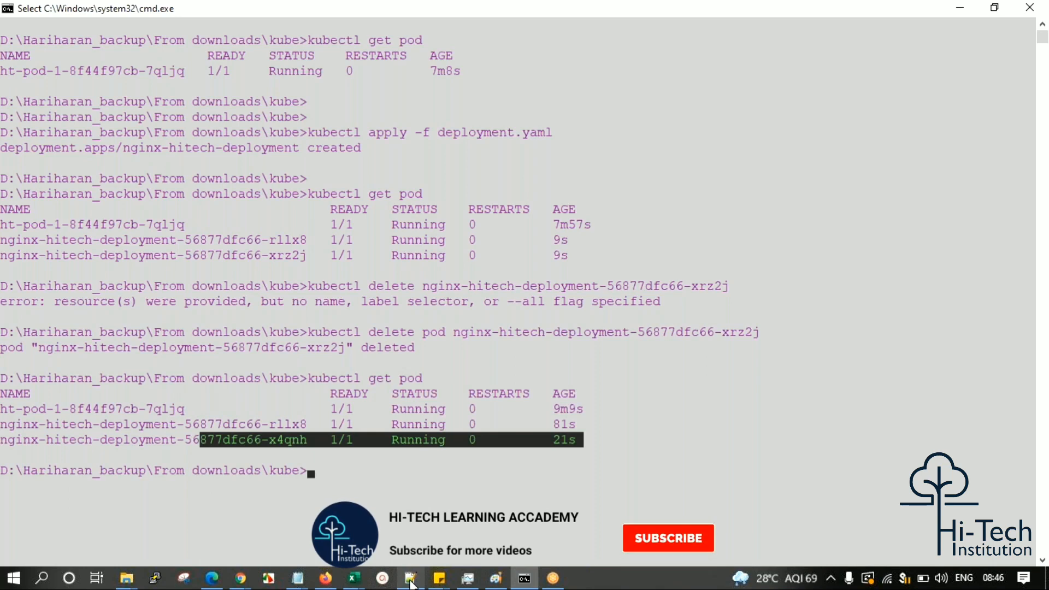
# - Add the lines 'HT - 16,000' and 'AWS + DevOps -> 40%' below the course notes
pyautogui.click(667, 538)
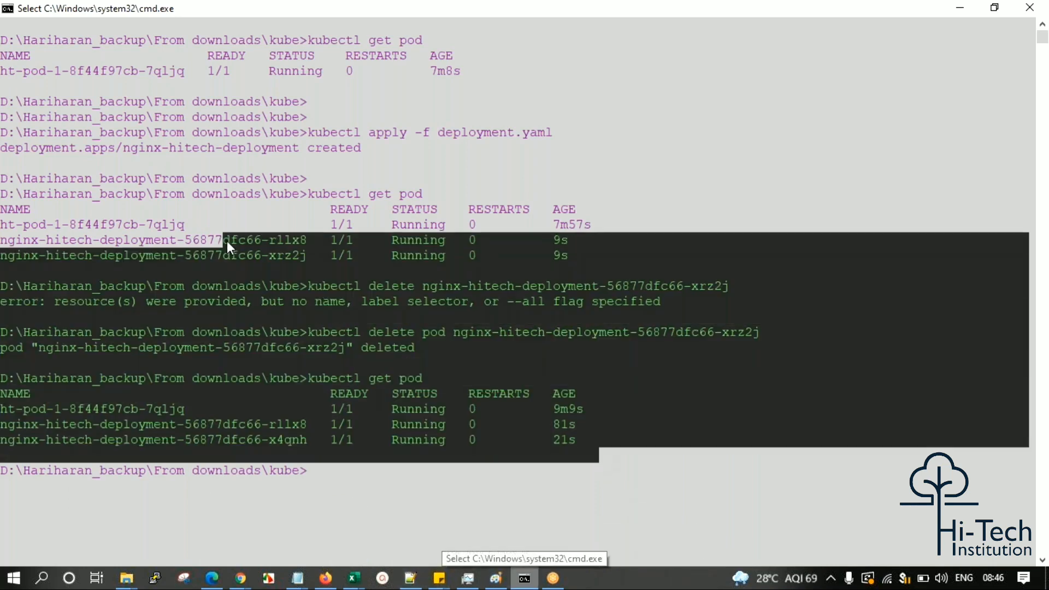
pyautogui.moveTo(342, 512)
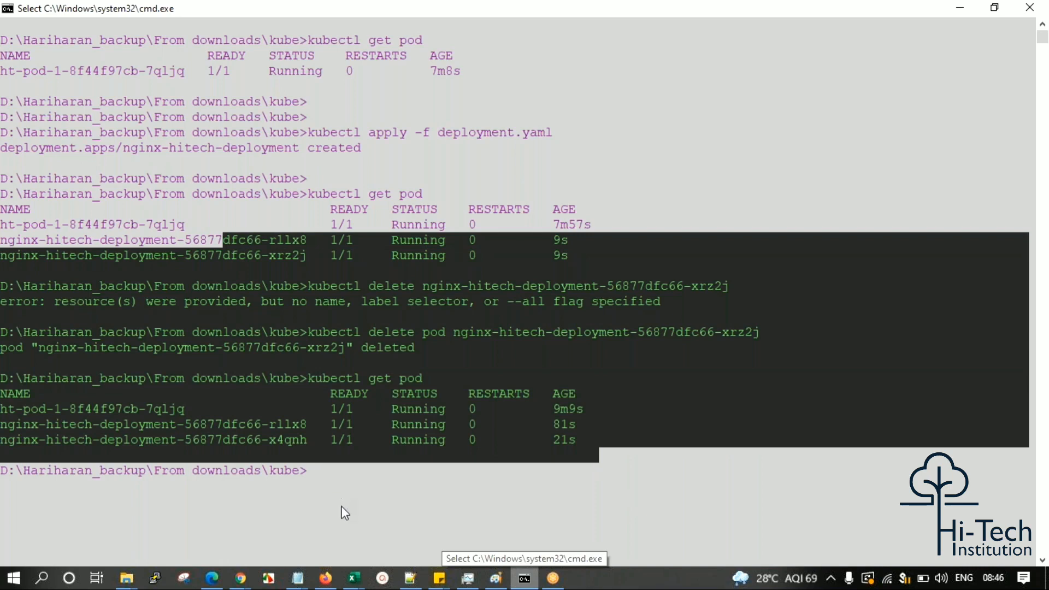
pyautogui.moveTo(295, 577)
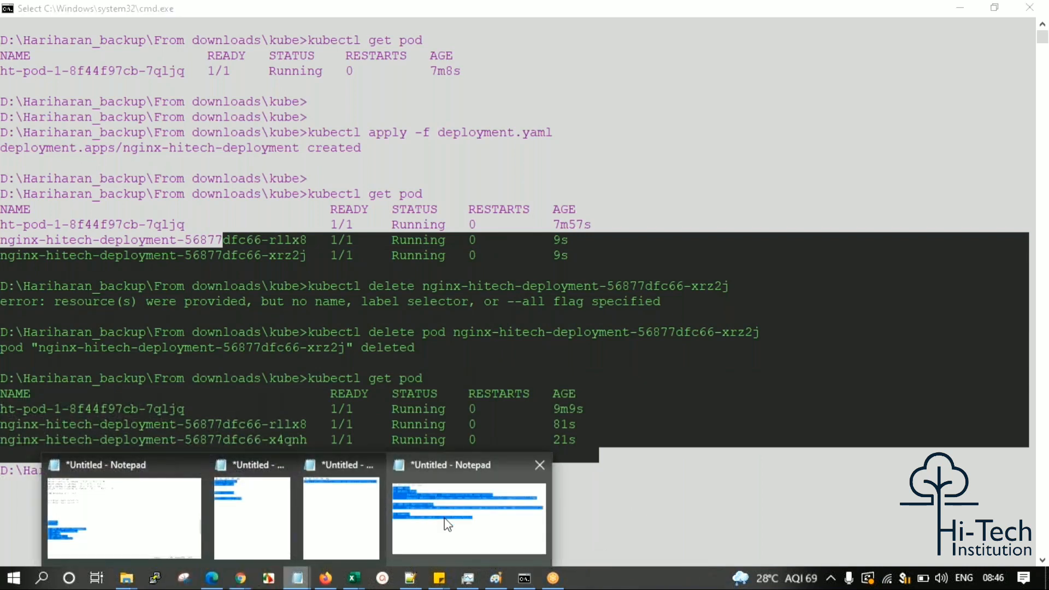
pyautogui.click(468, 518)
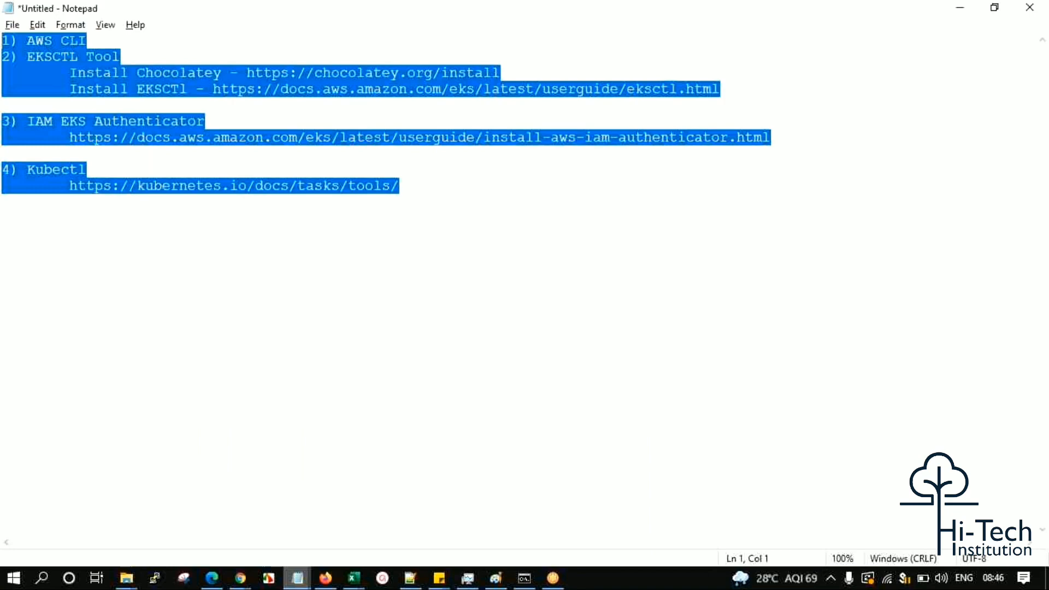
pyautogui.click(6, 250)
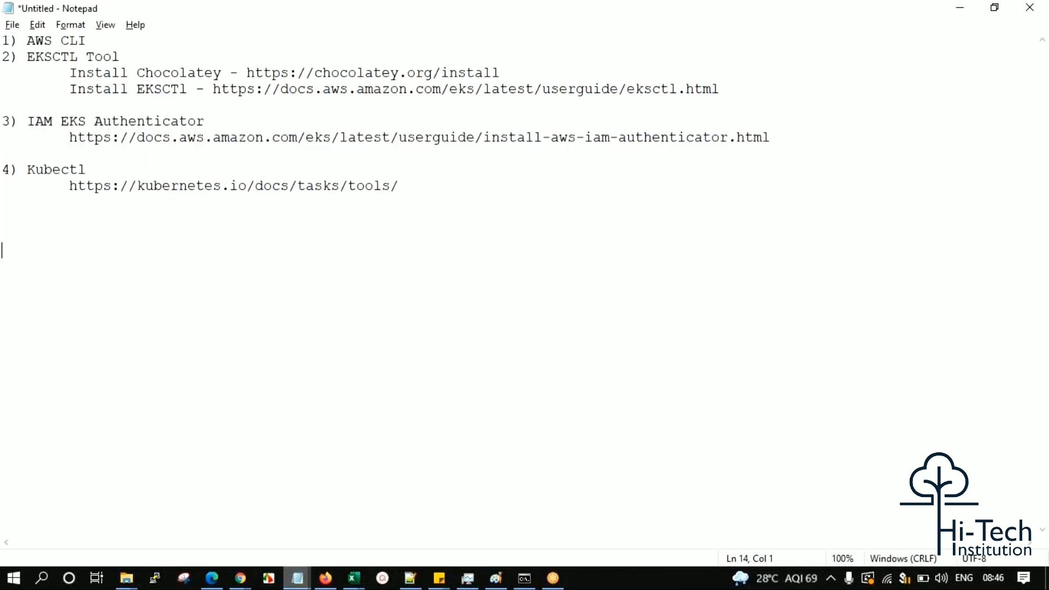
pyautogui.write('HT -')
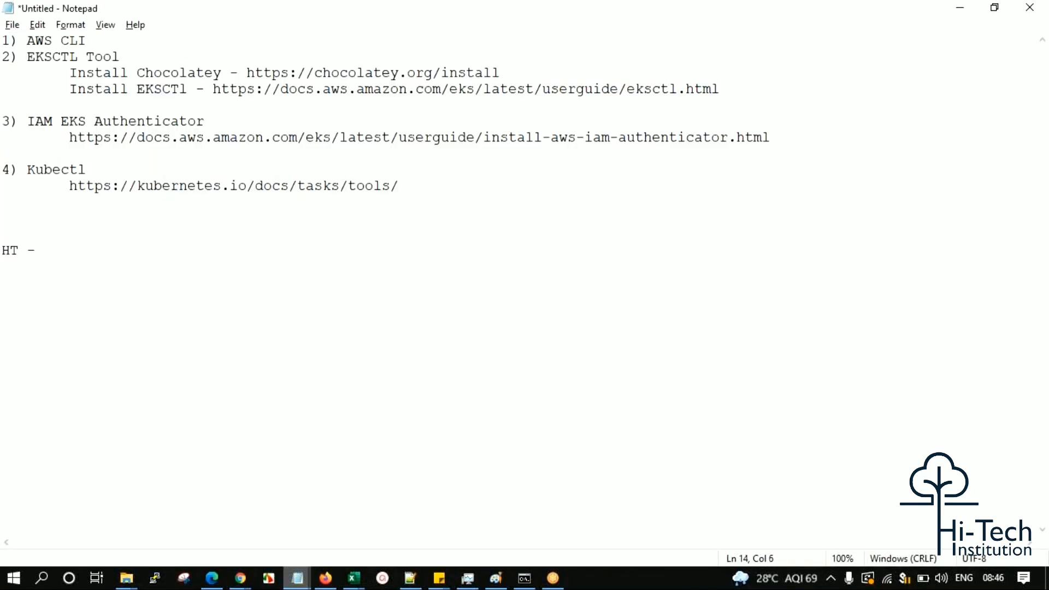
pyautogui.write('16,000')
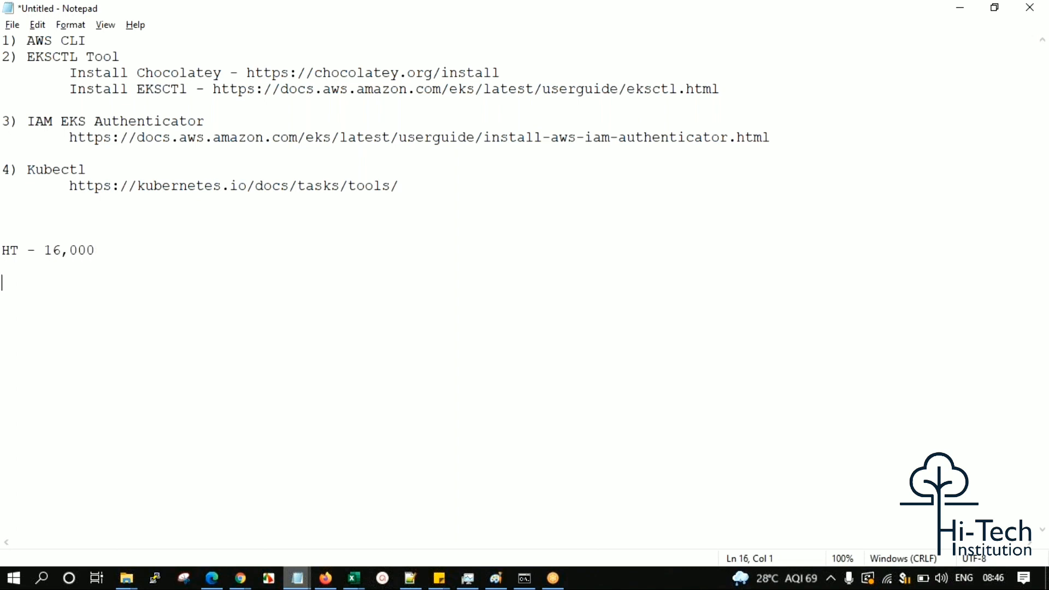
pyautogui.write('AWS')
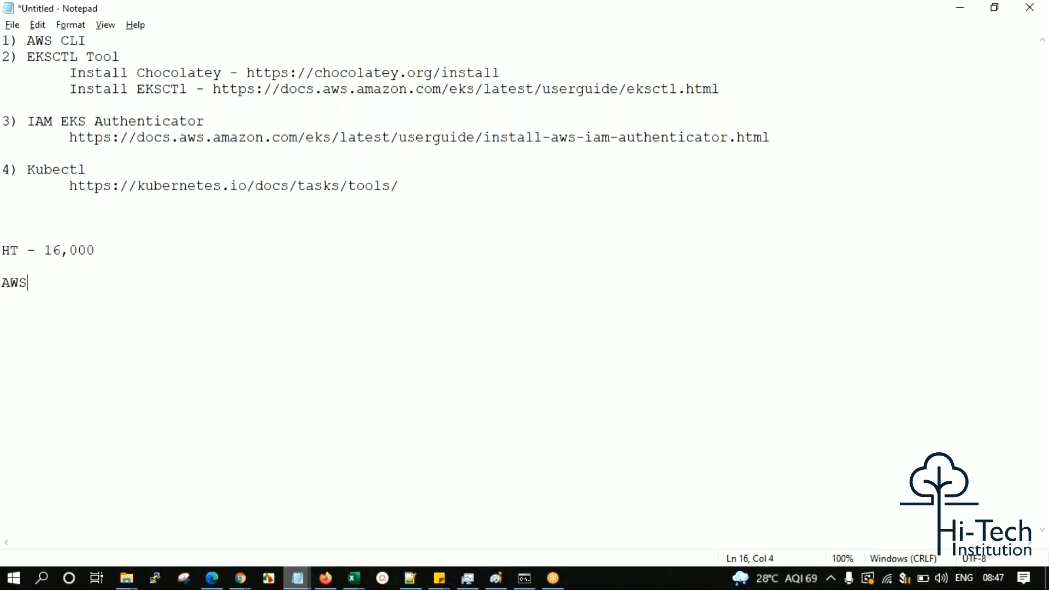
pyautogui.write('+ DevO')
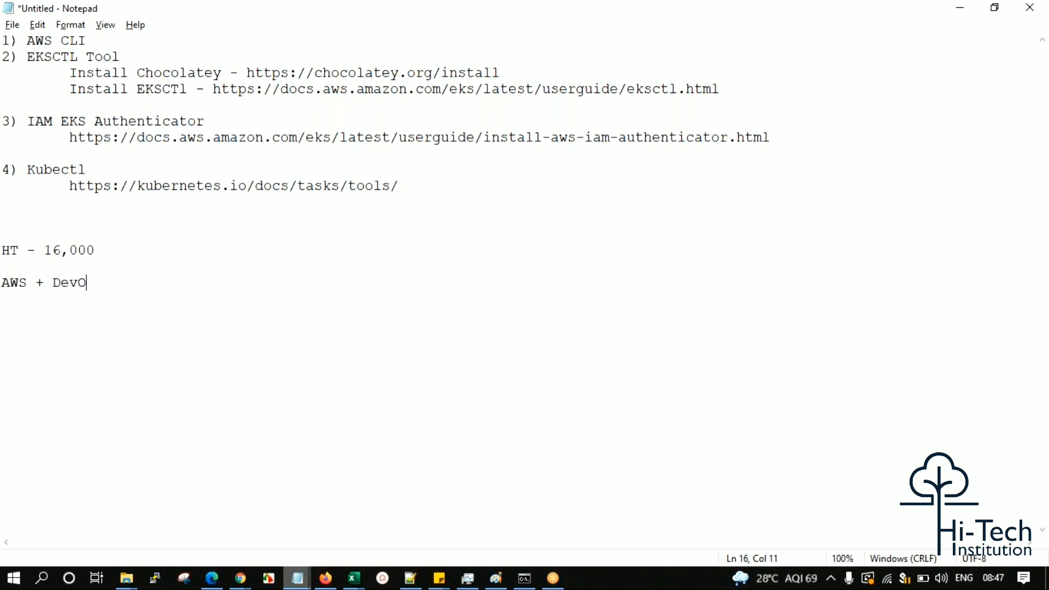
pyautogui.write('ps ->')
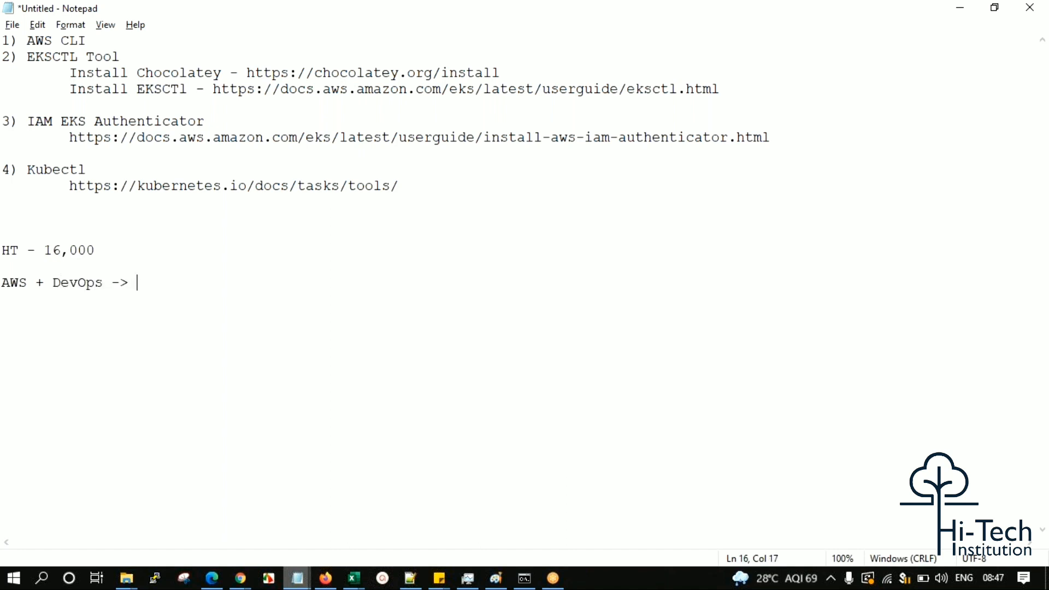
pyautogui.write('40%')
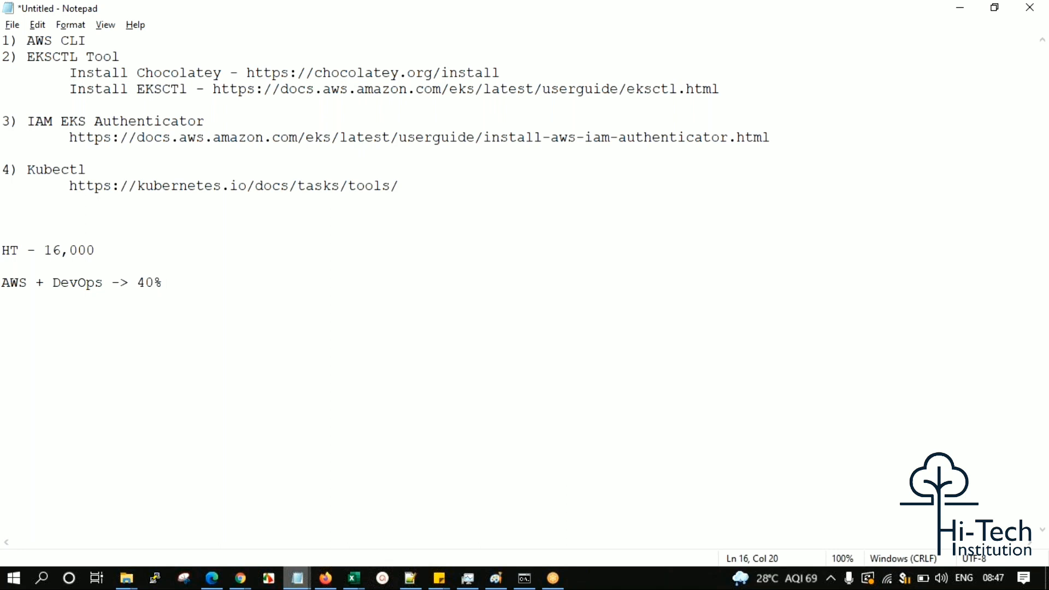
# - Highlight the AWS + DevOps line, then bring up EKS.pdf in Edge
pyautogui.tripleClick(47, 250)
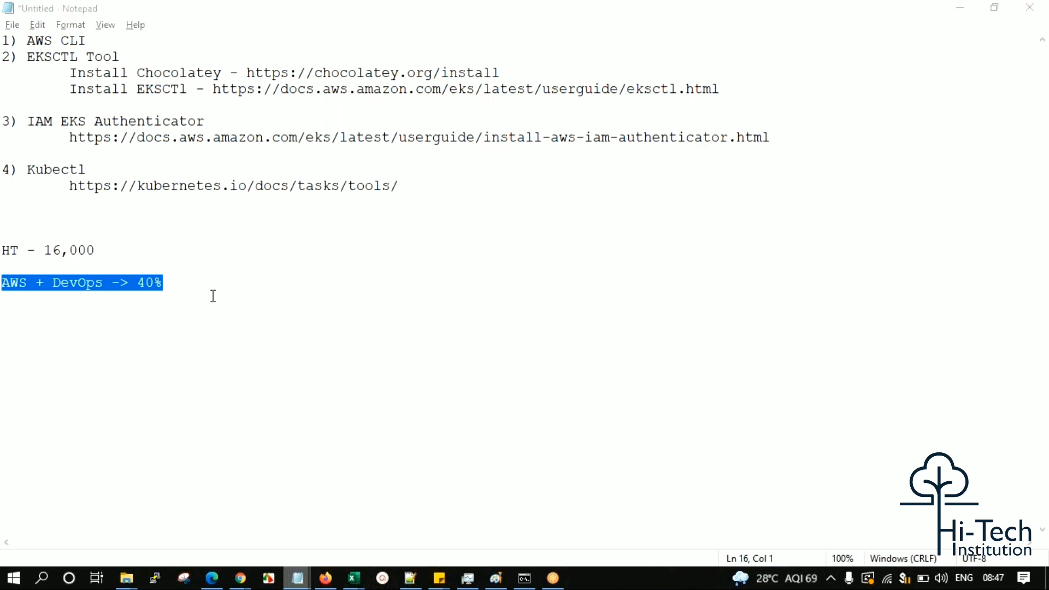
pyautogui.click(524, 577)
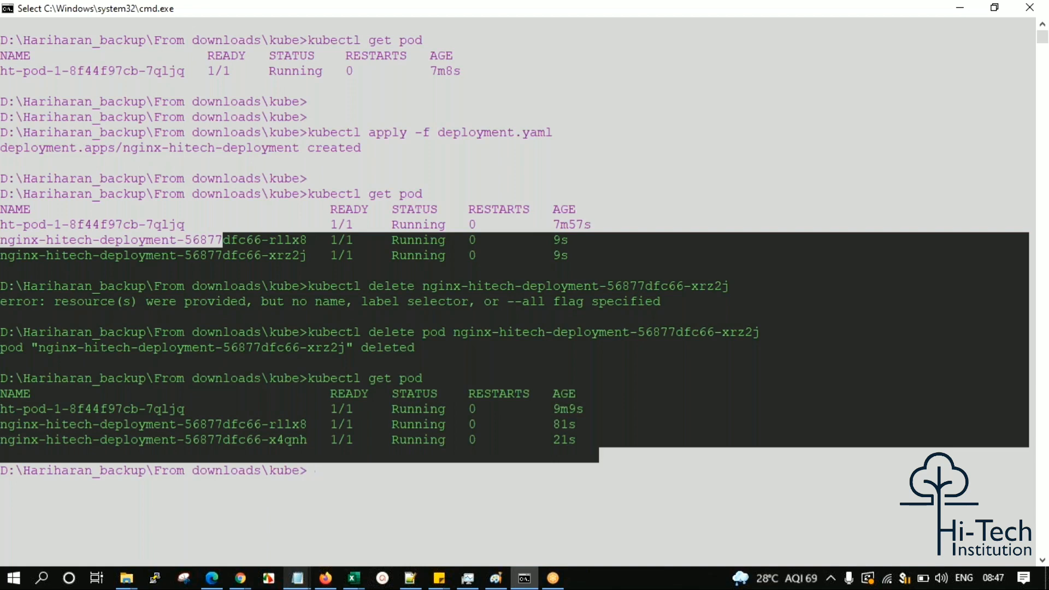
pyautogui.press('alt+tab')
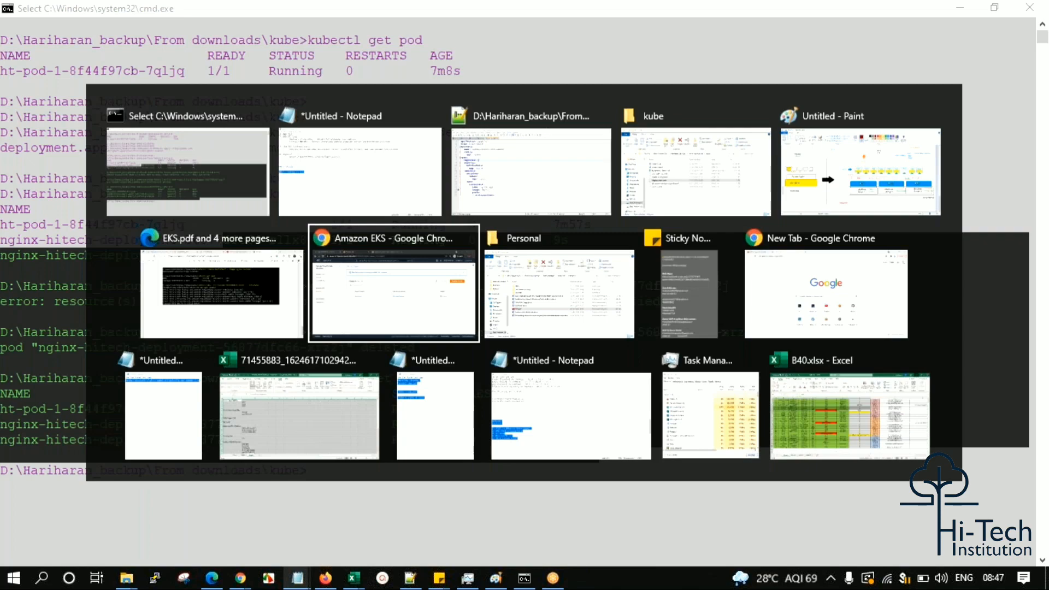
pyautogui.click(220, 282)
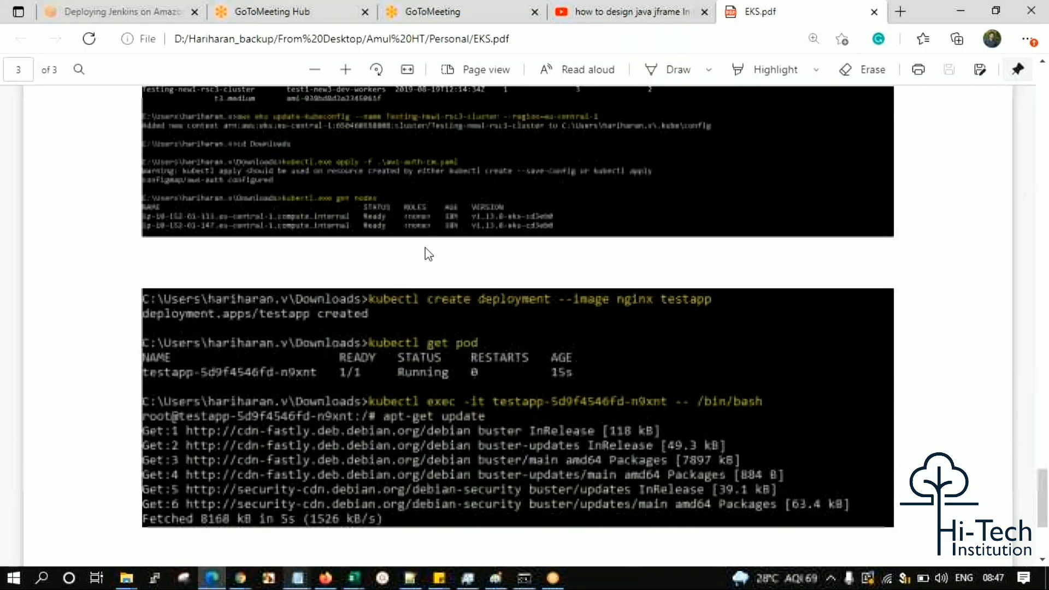
# - Scroll EKS.pdf page 3 past the eksctl and testapp nginx examples to the node-listing command
pyautogui.scroll(3)
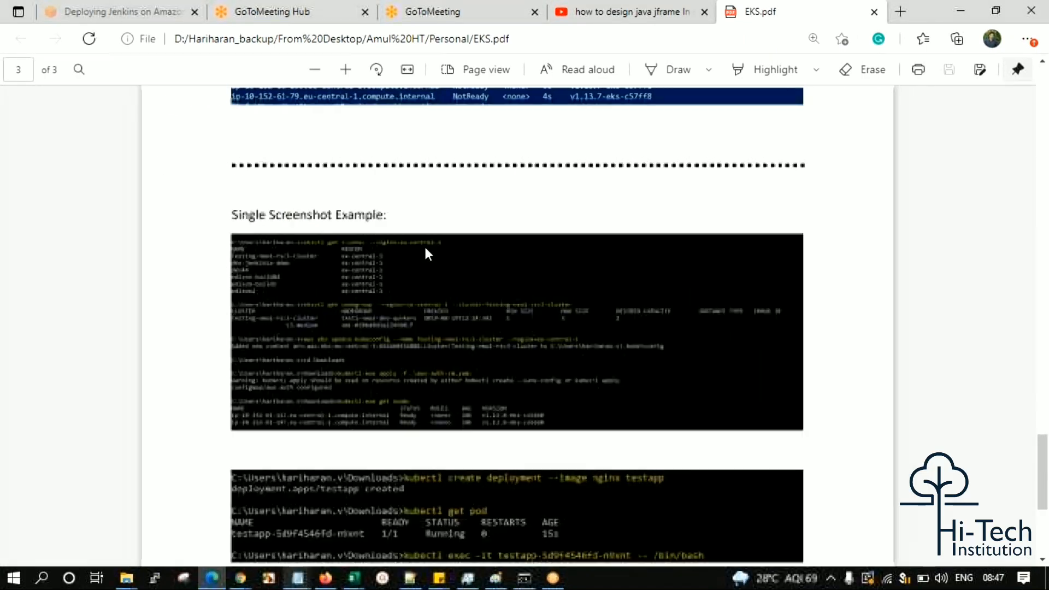
pyautogui.scroll(-3)
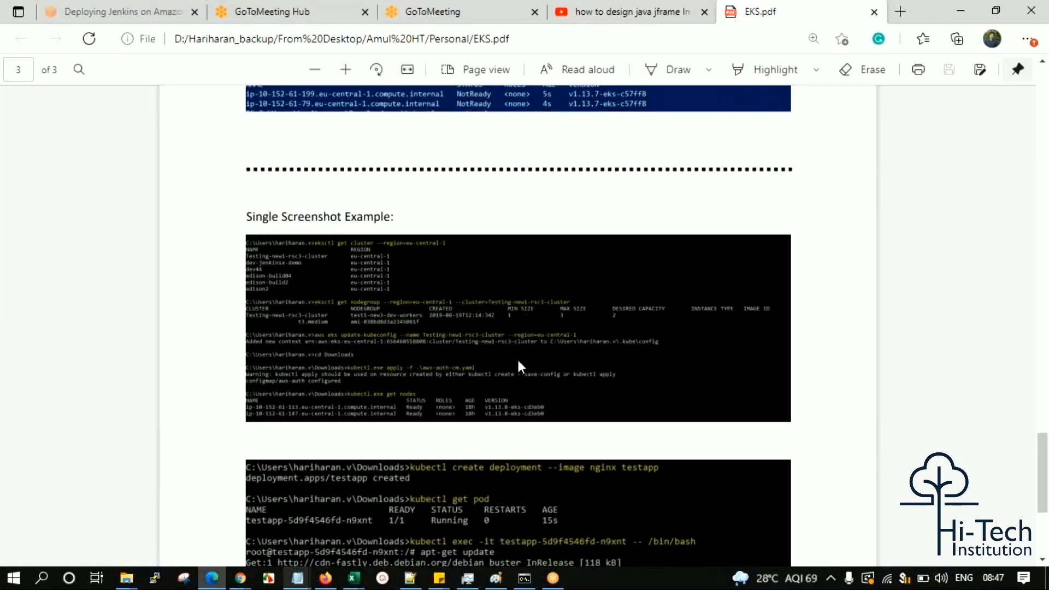
pyautogui.scroll(-3)
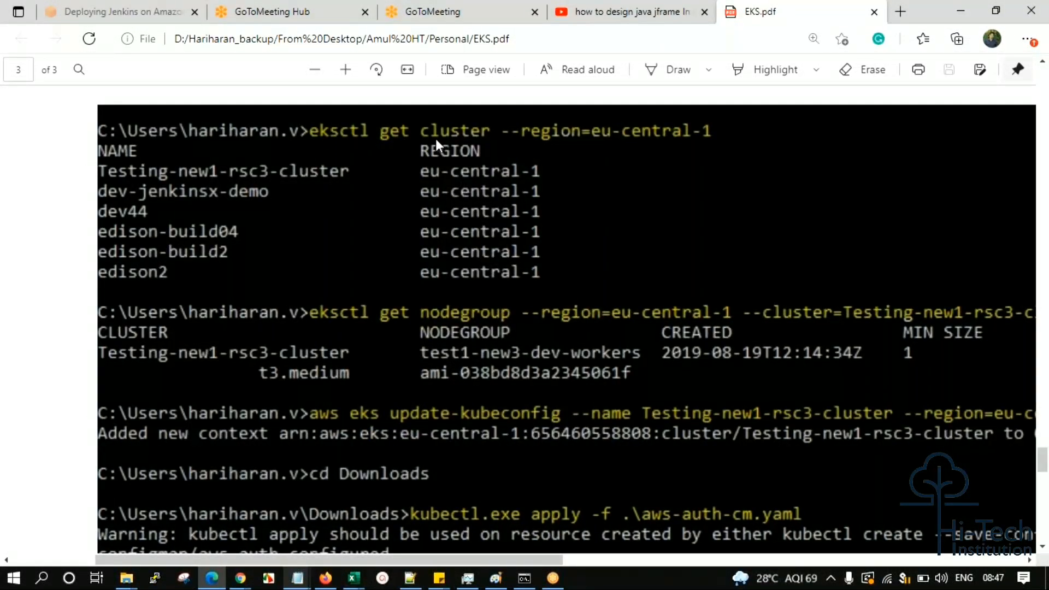
pyautogui.moveTo(138, 237)
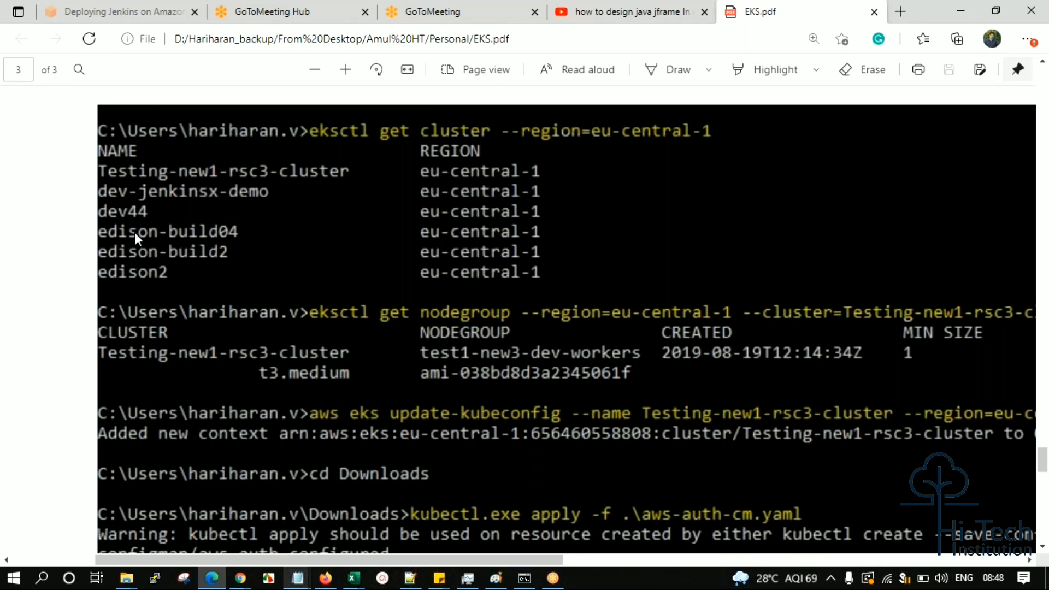
pyautogui.moveTo(231, 254)
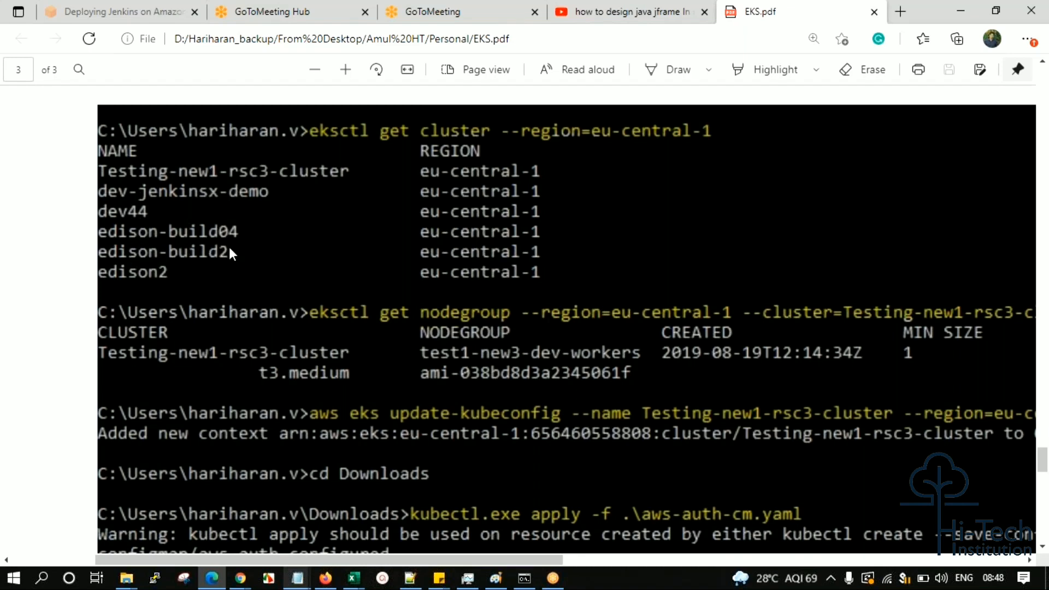
pyautogui.moveTo(597, 434)
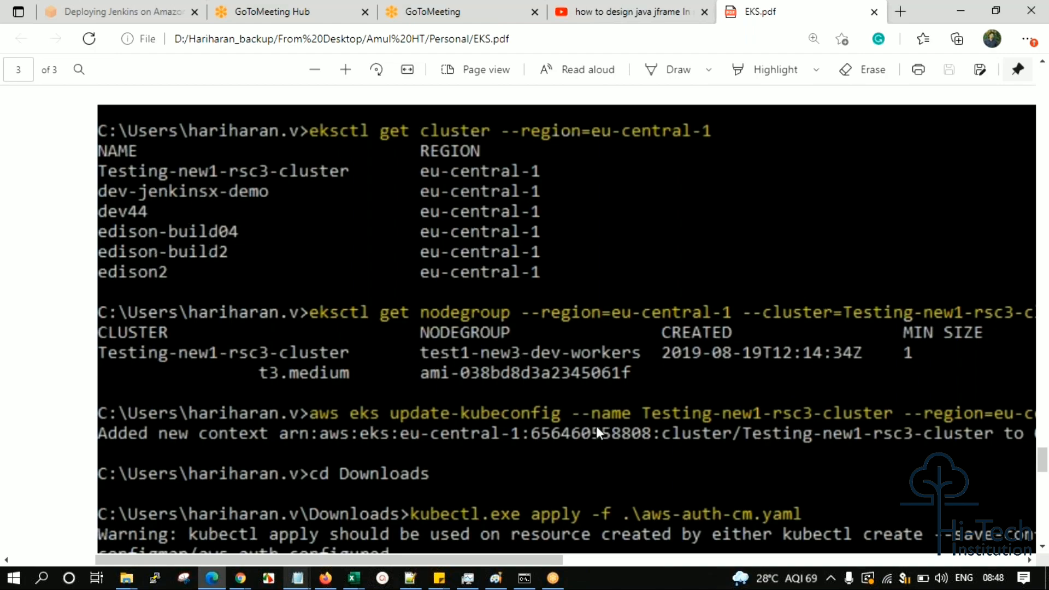
pyautogui.scroll(-3)
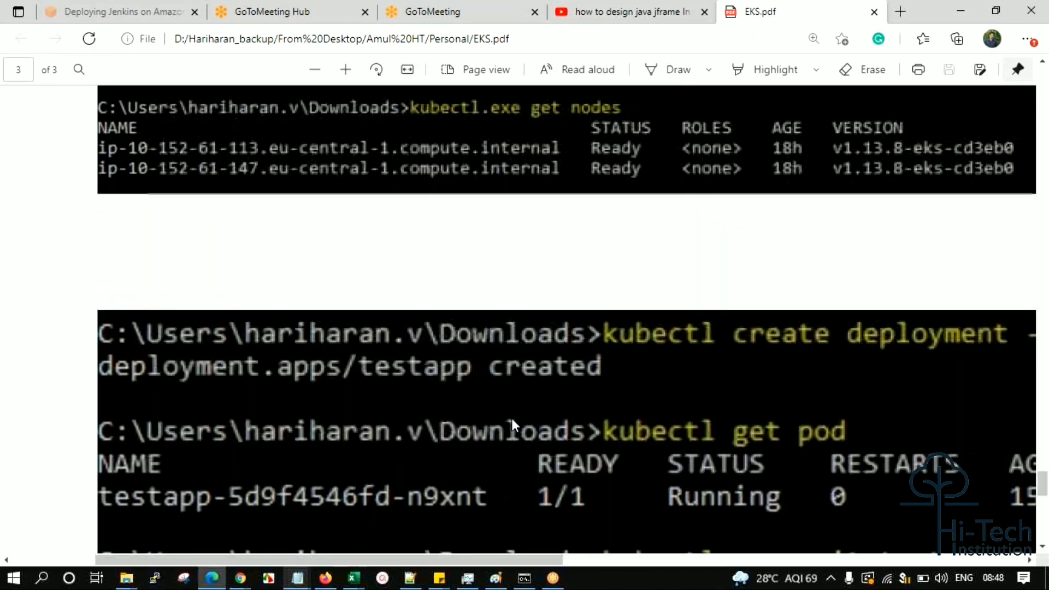
pyautogui.scroll(-3)
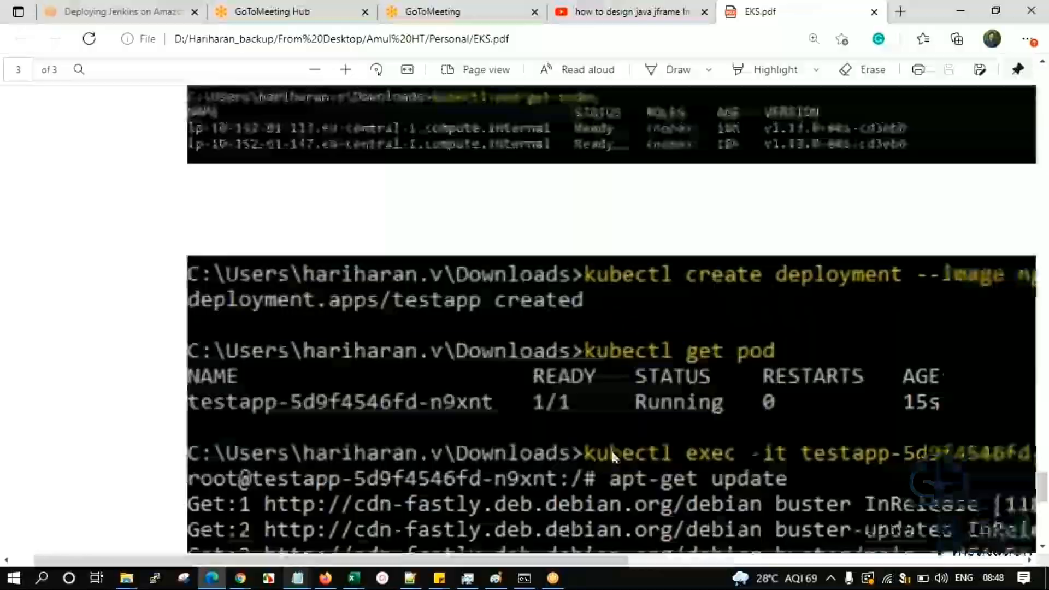
pyautogui.scroll(-3)
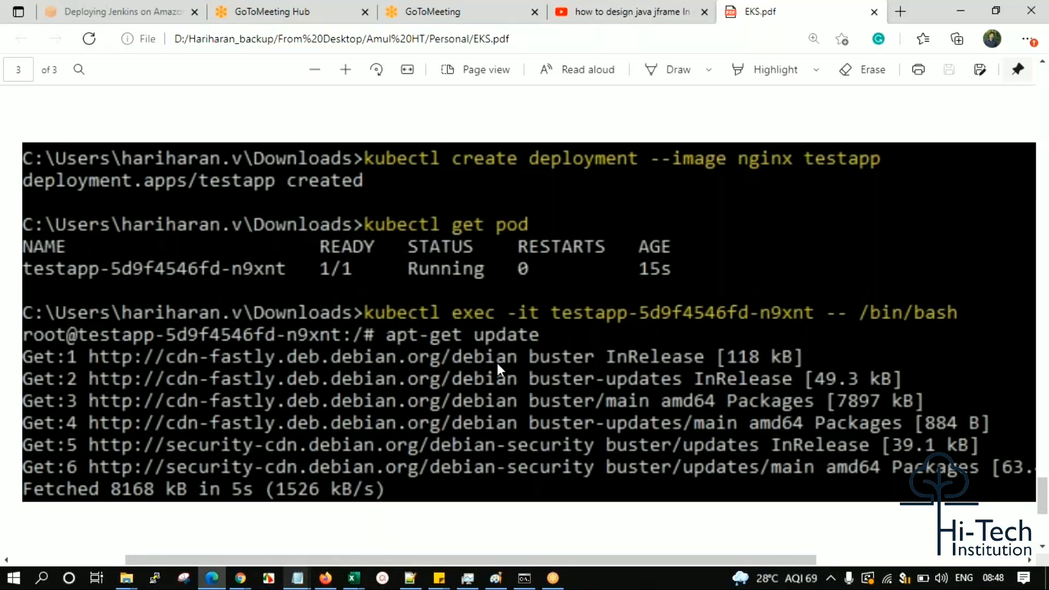
pyautogui.scroll(3)
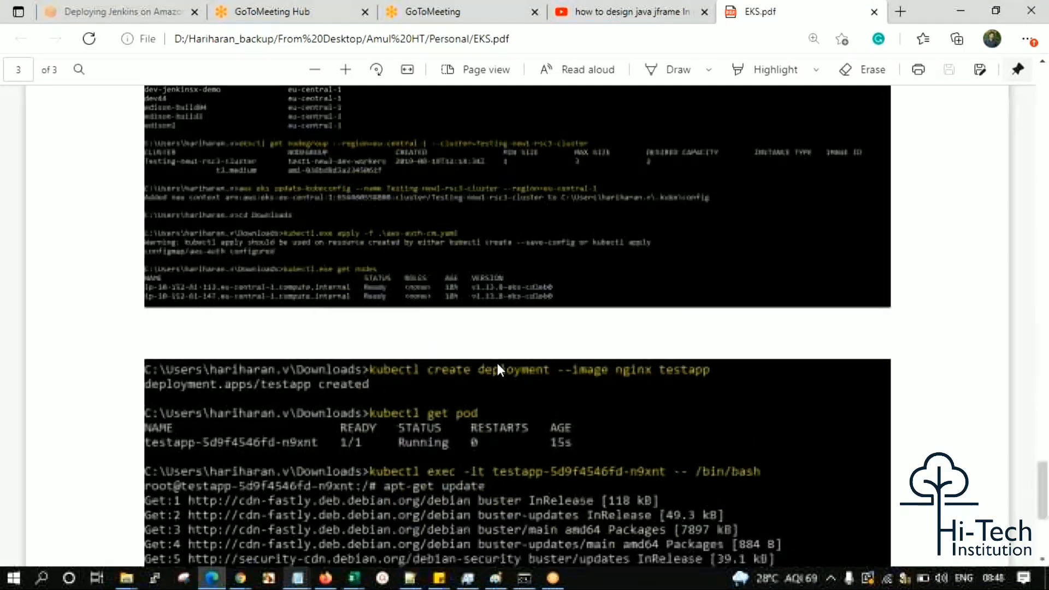
pyautogui.scroll(3)
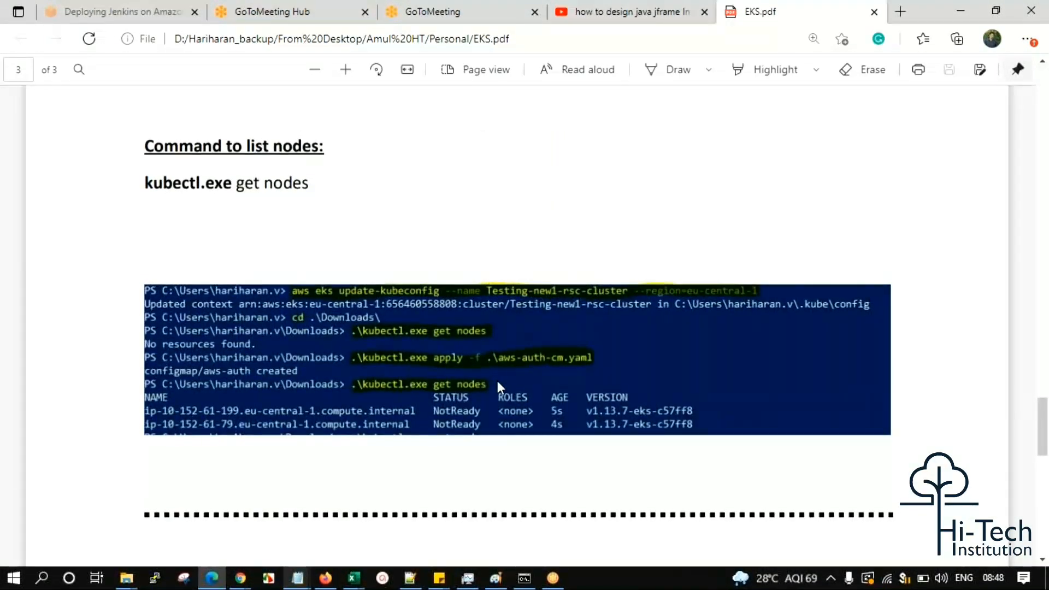